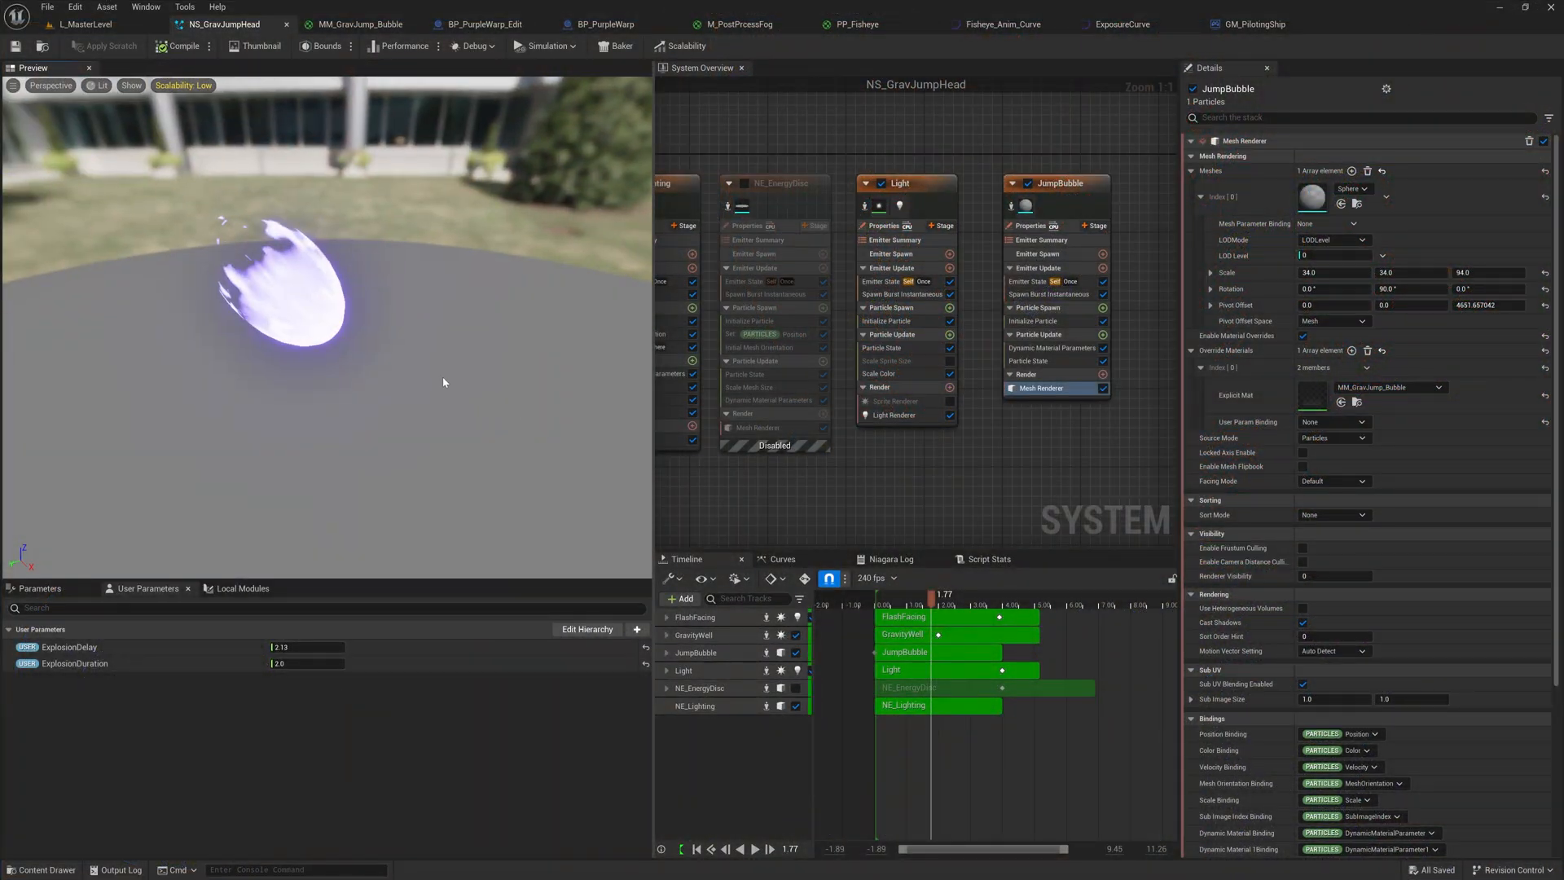
mouse_move(460, 399)
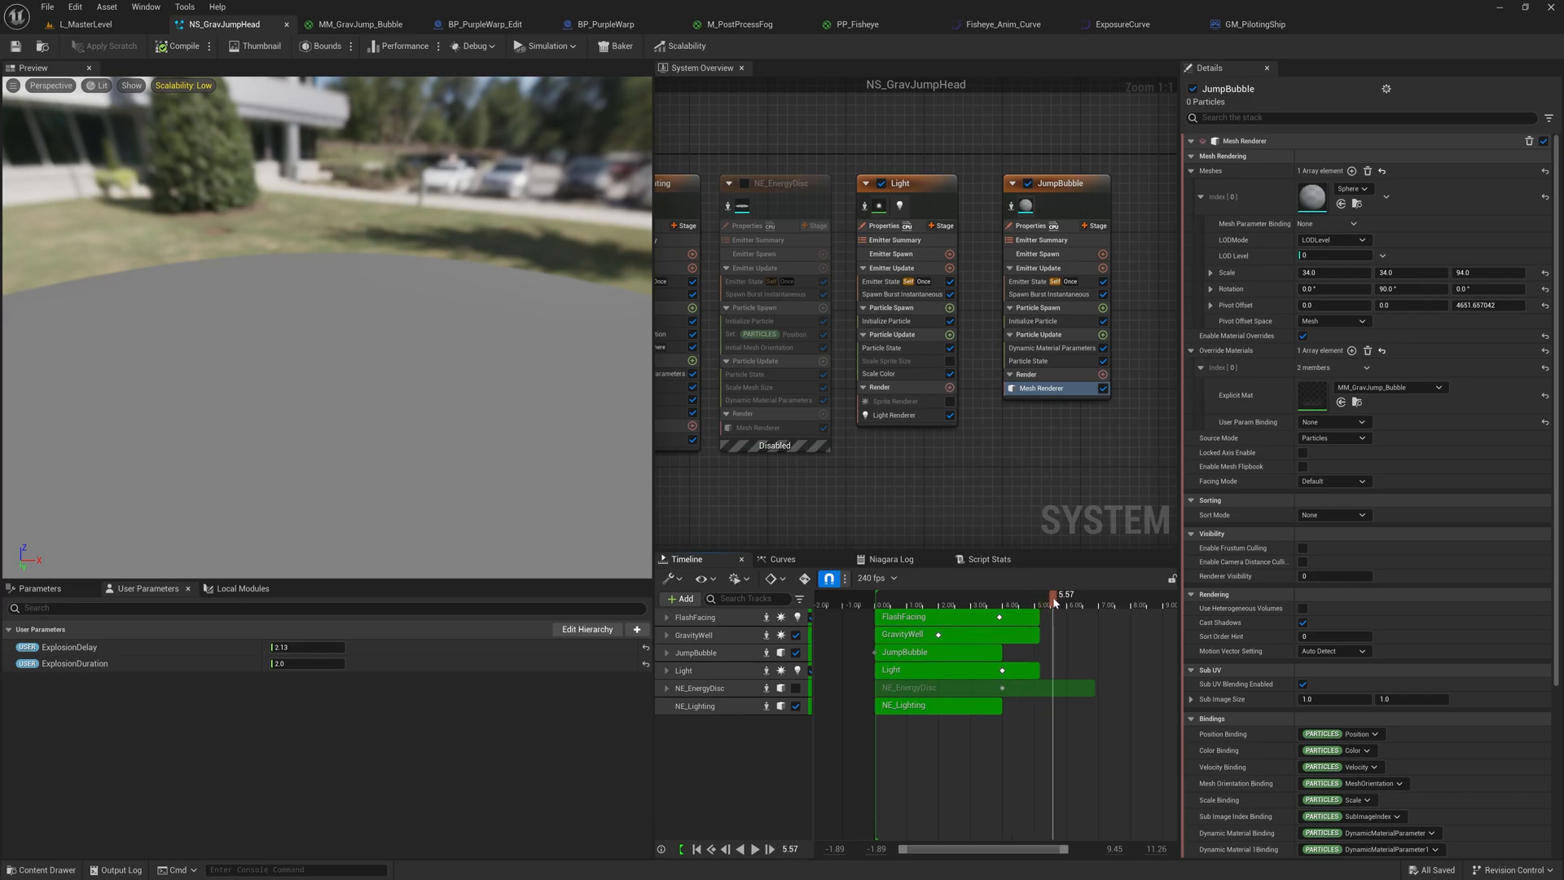
Step: Replay the bubble effect, then browse the MM_GravJump_Bubble material graph
click(1017, 594)
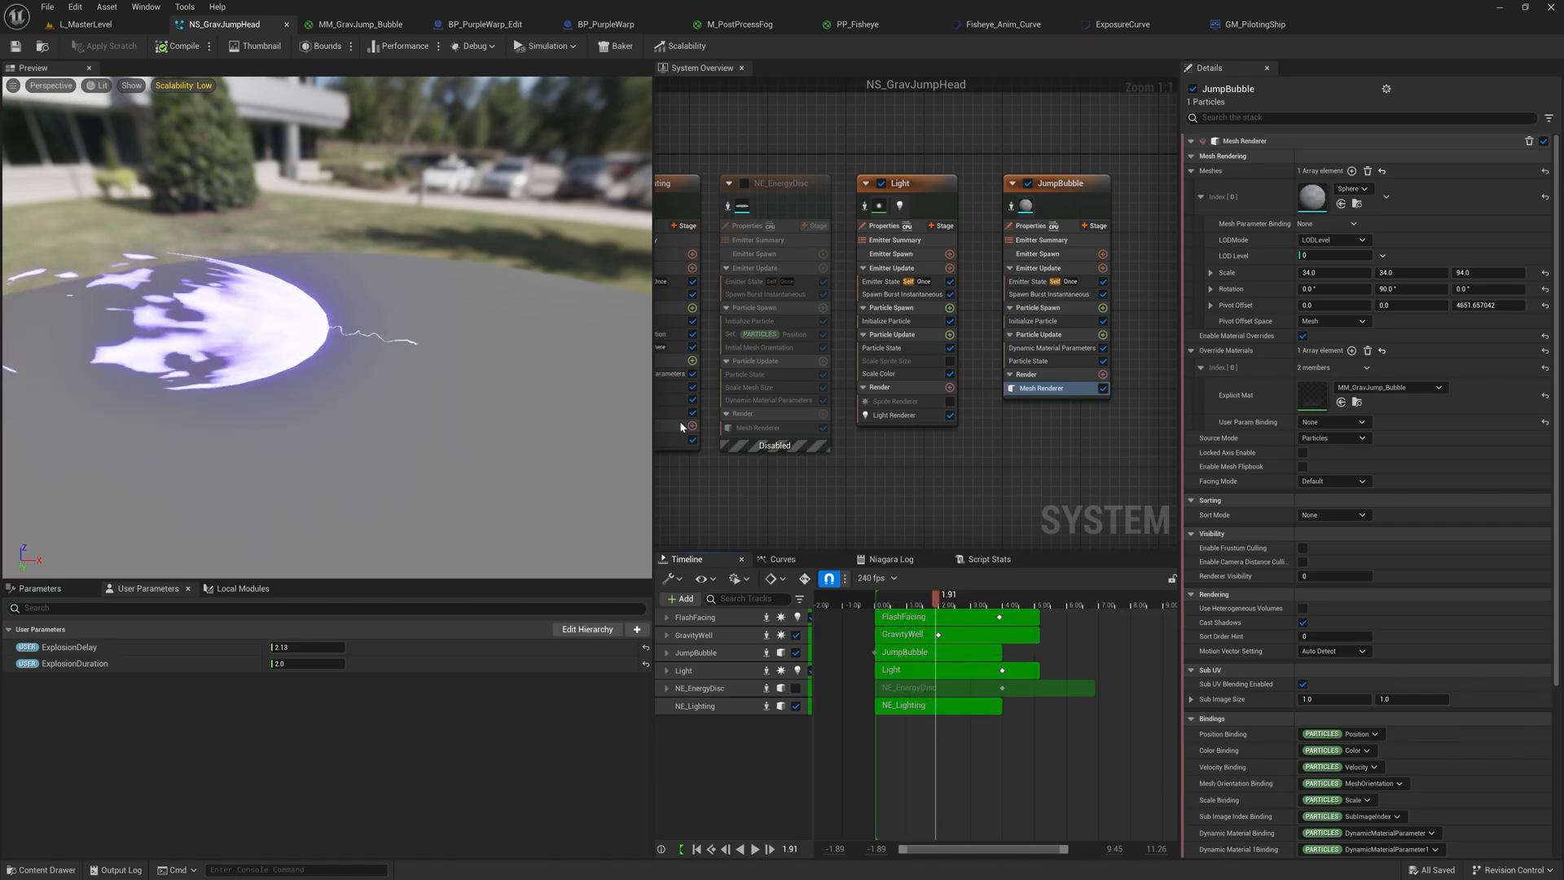
click(359, 24)
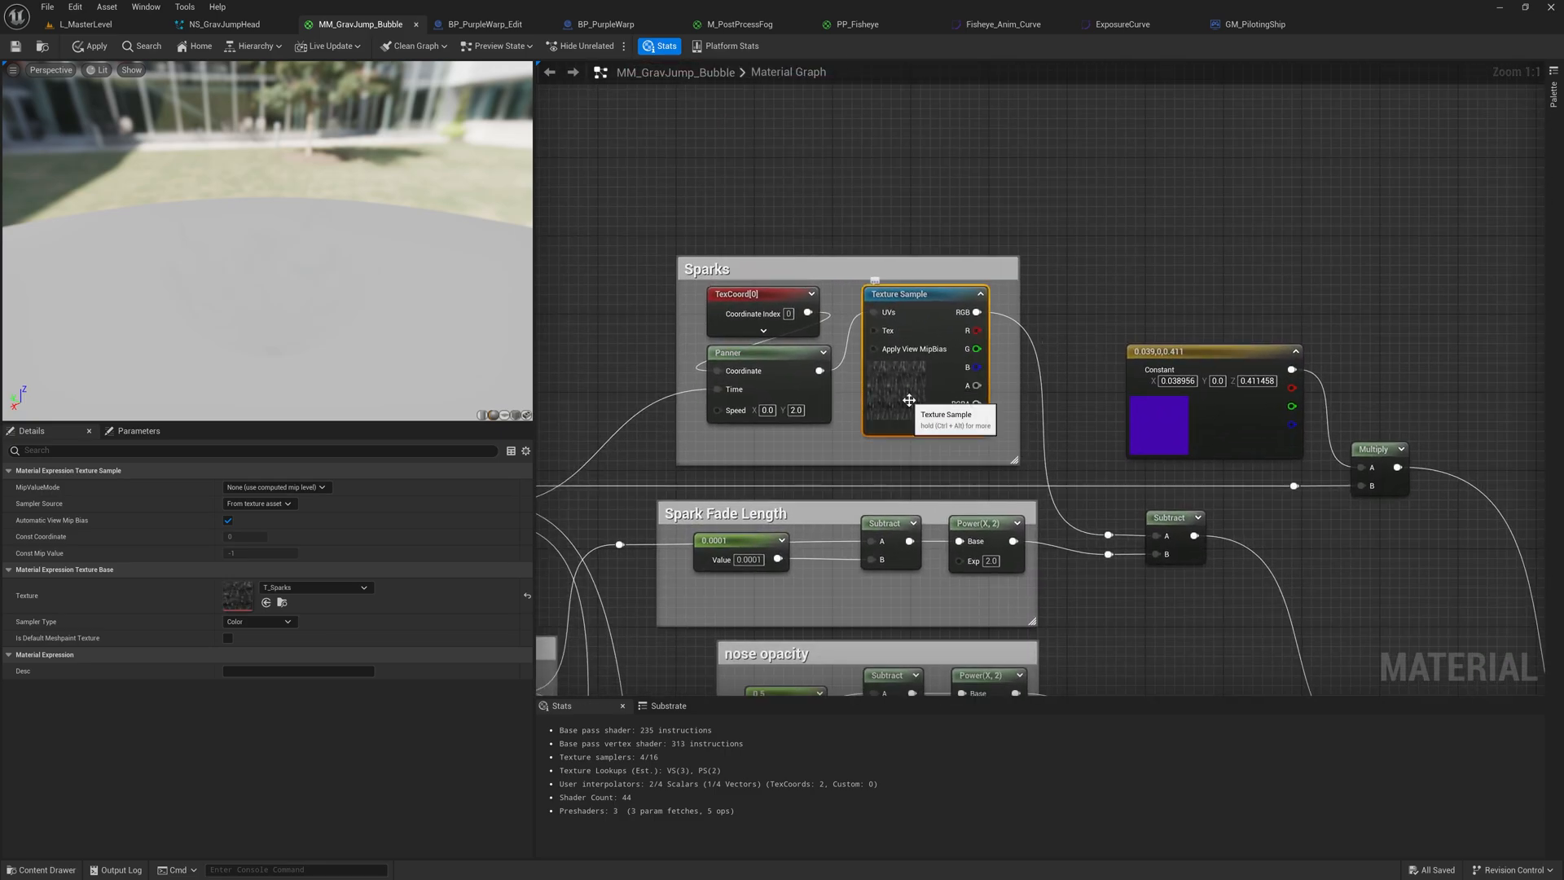
mouse_move(910, 372)
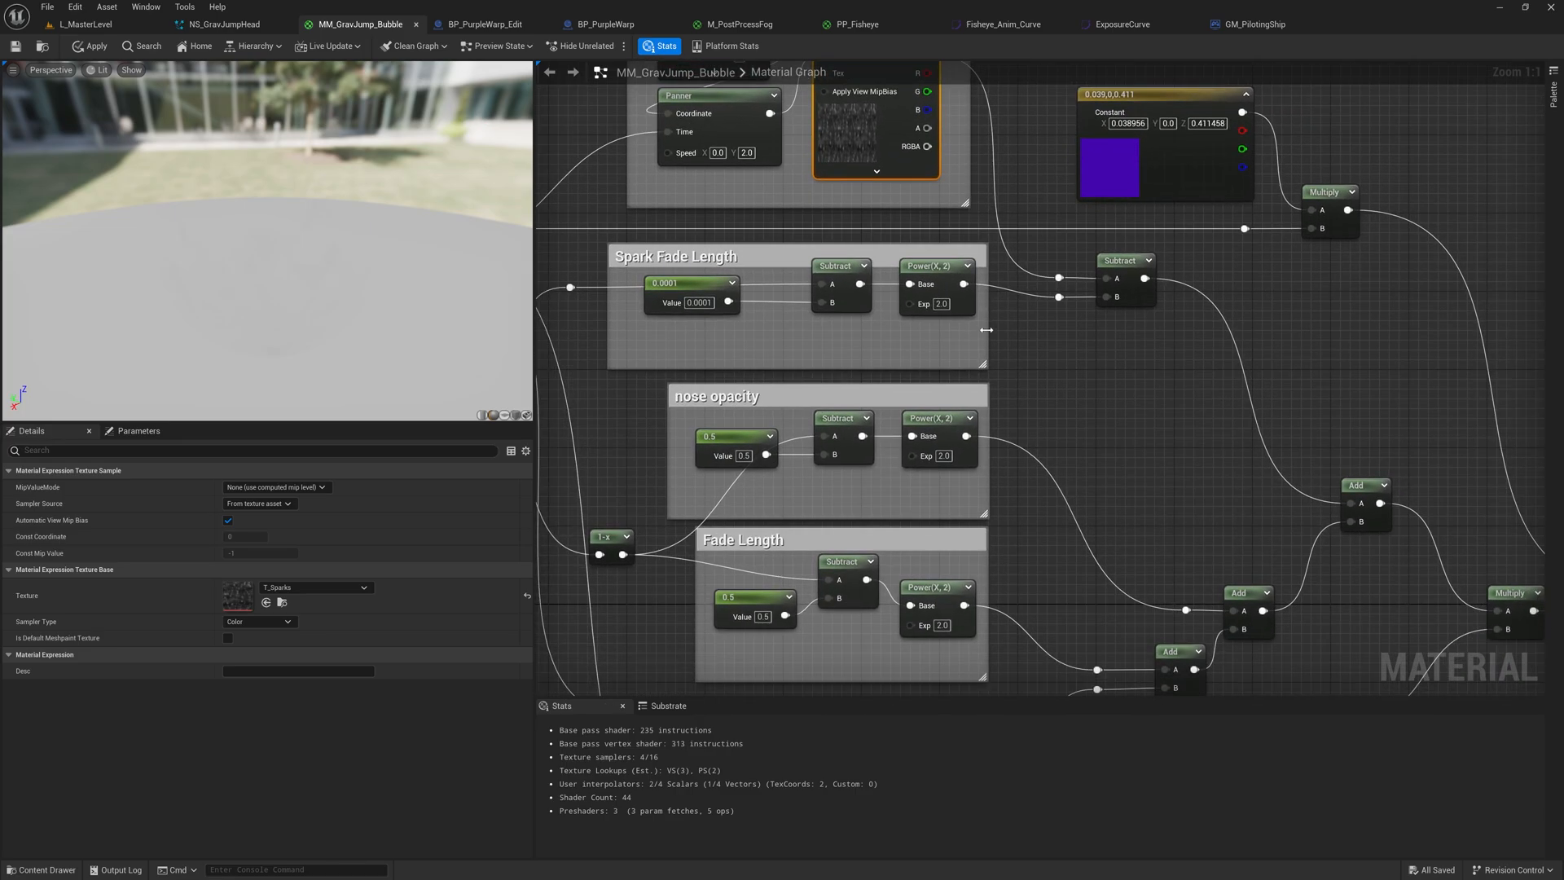
scroll(down, 3)
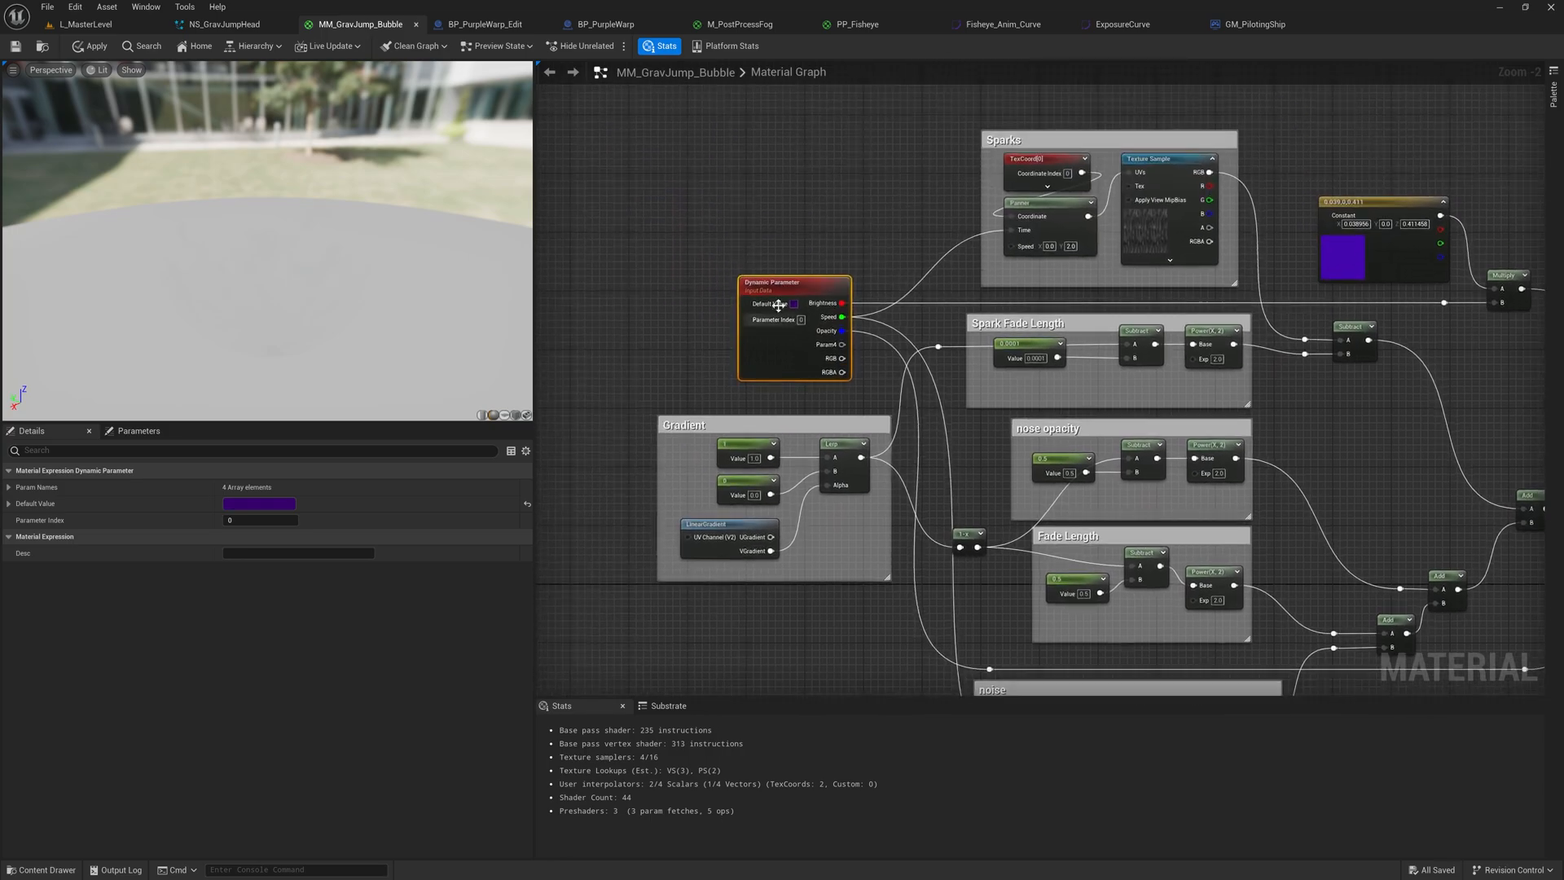
Step: Zoom over the spark, fade and gradient nodes, then return to NS_GravJumpHead
scroll(up, 3)
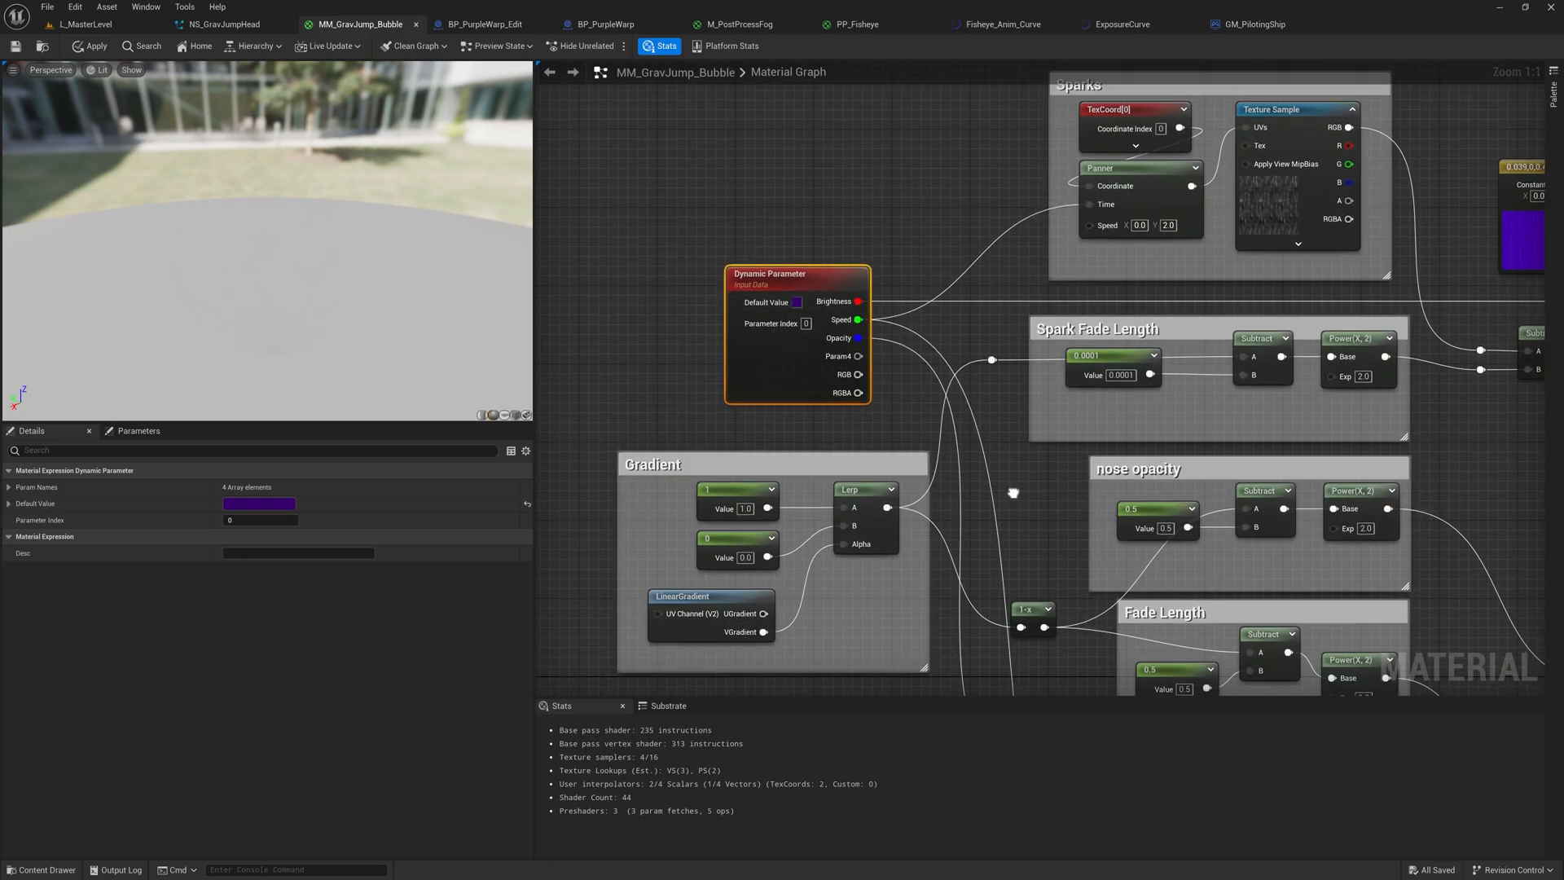
scroll(down, 3)
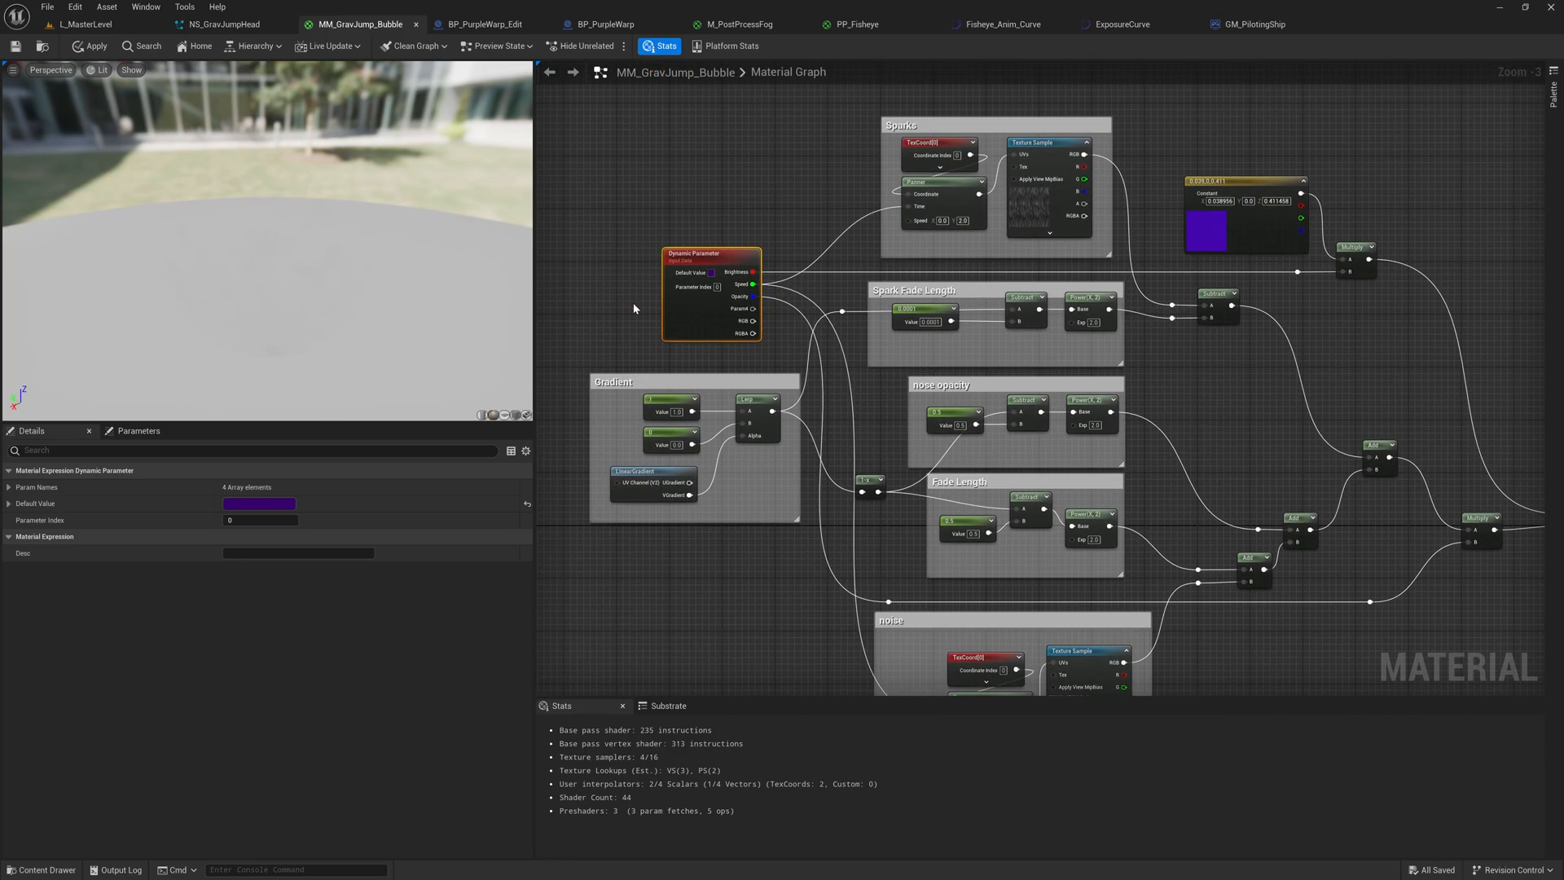
click(222, 24)
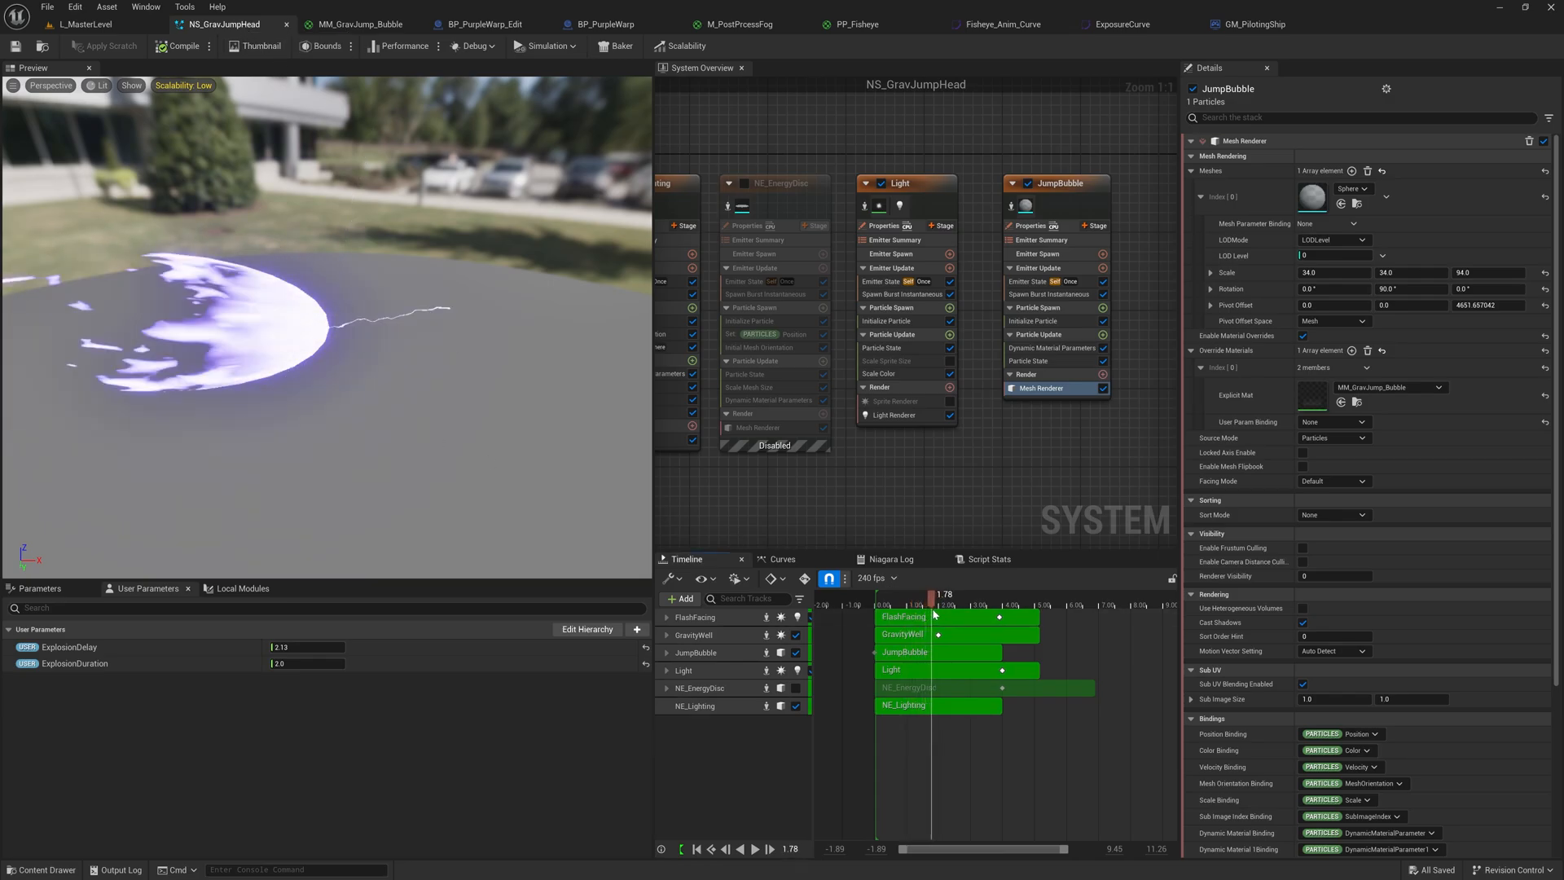
Step: Show JumpBubble's Particle State dynamic material curves for brightness, speed and opacity
click(1054, 183)
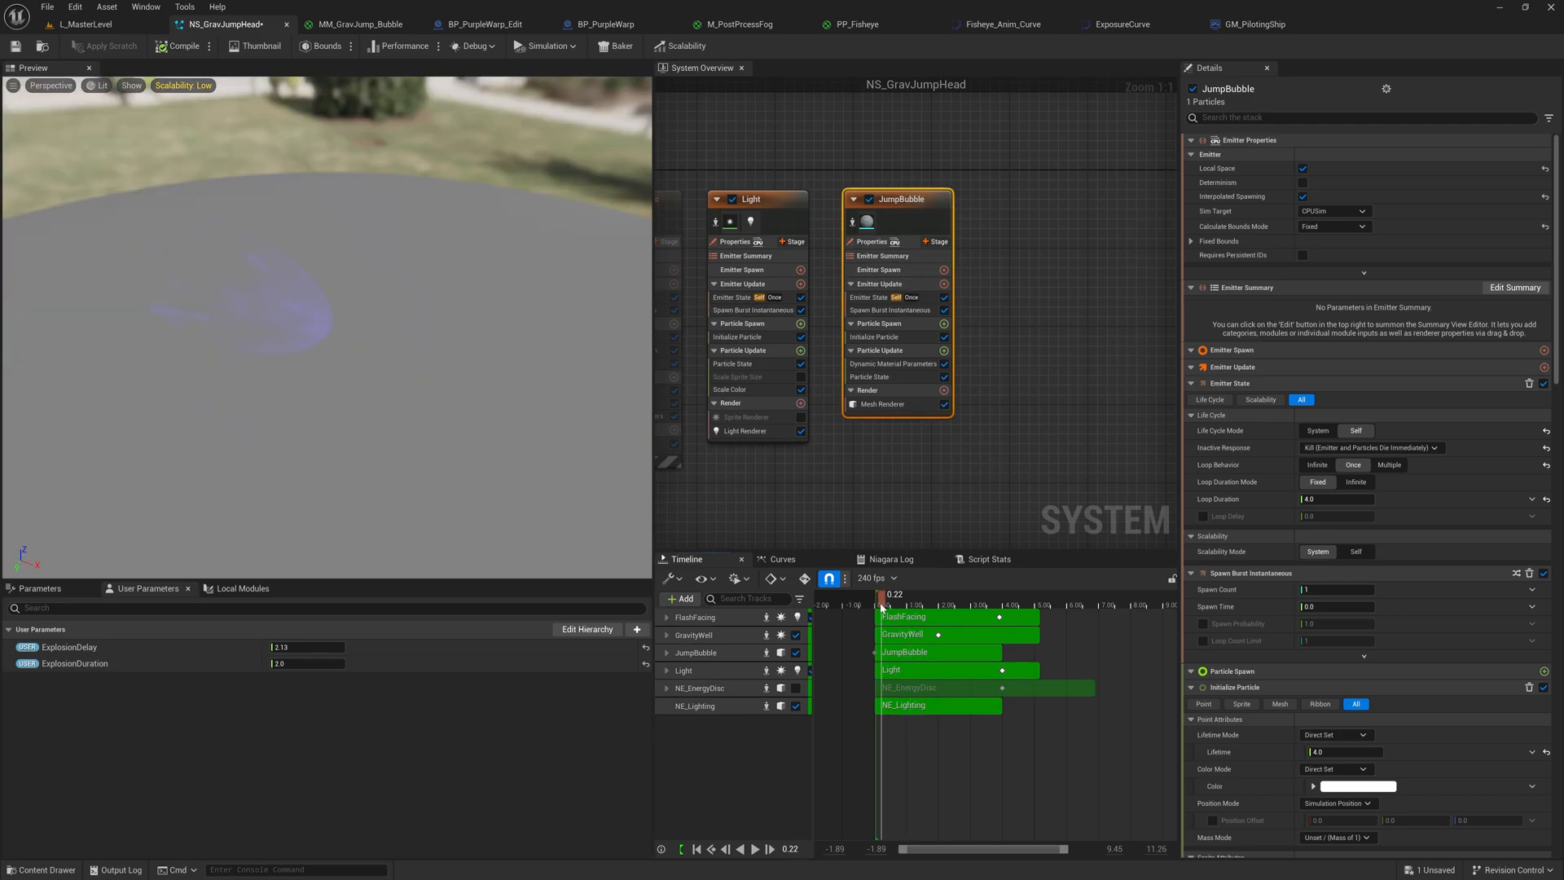
click(867, 377)
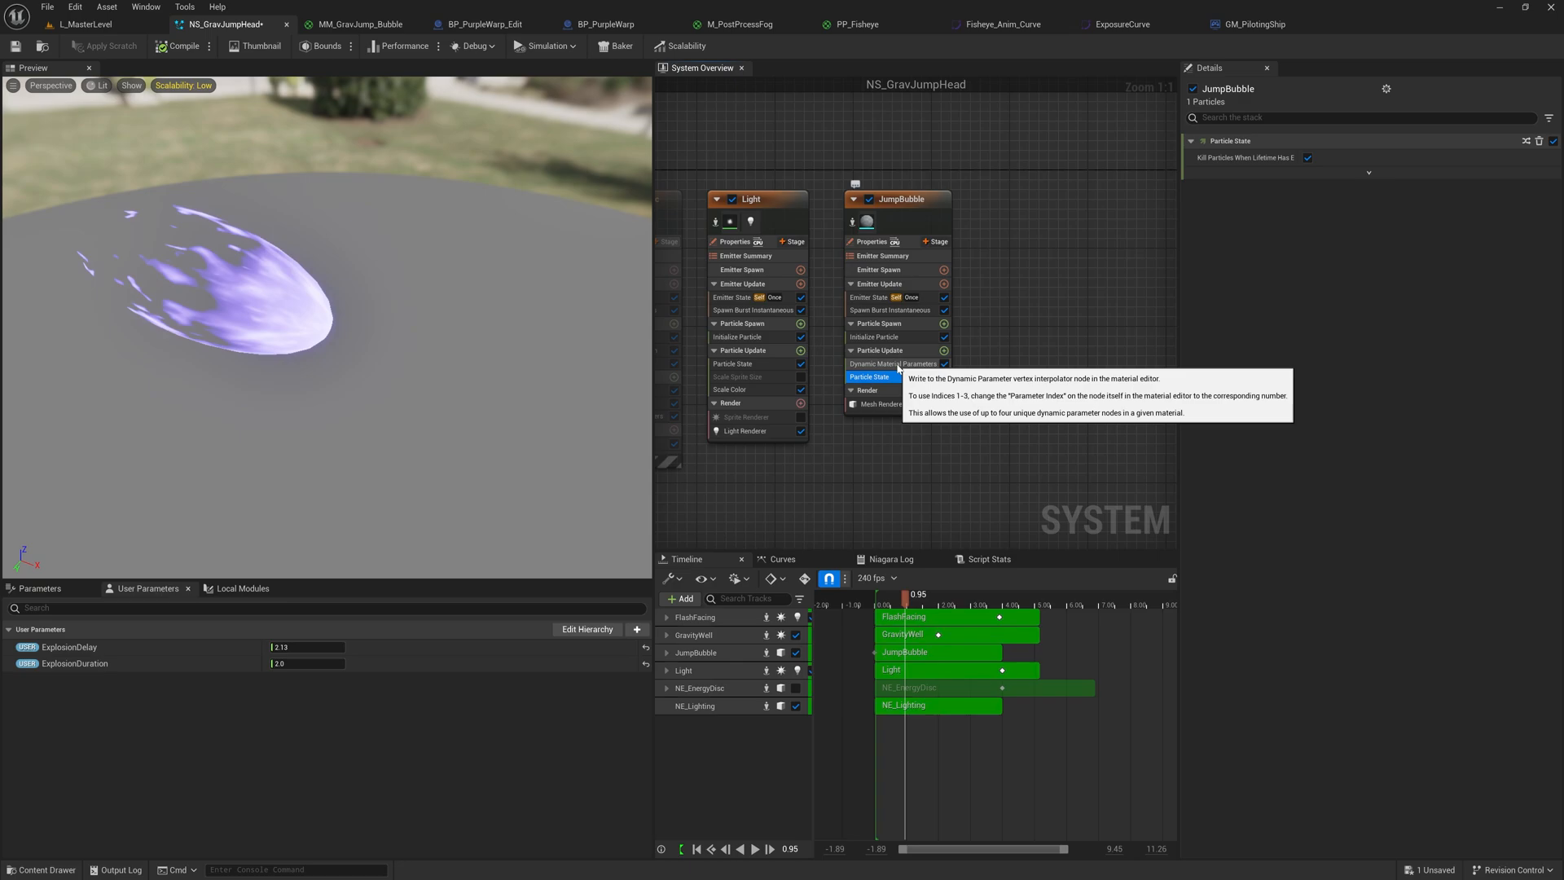
click(893, 363)
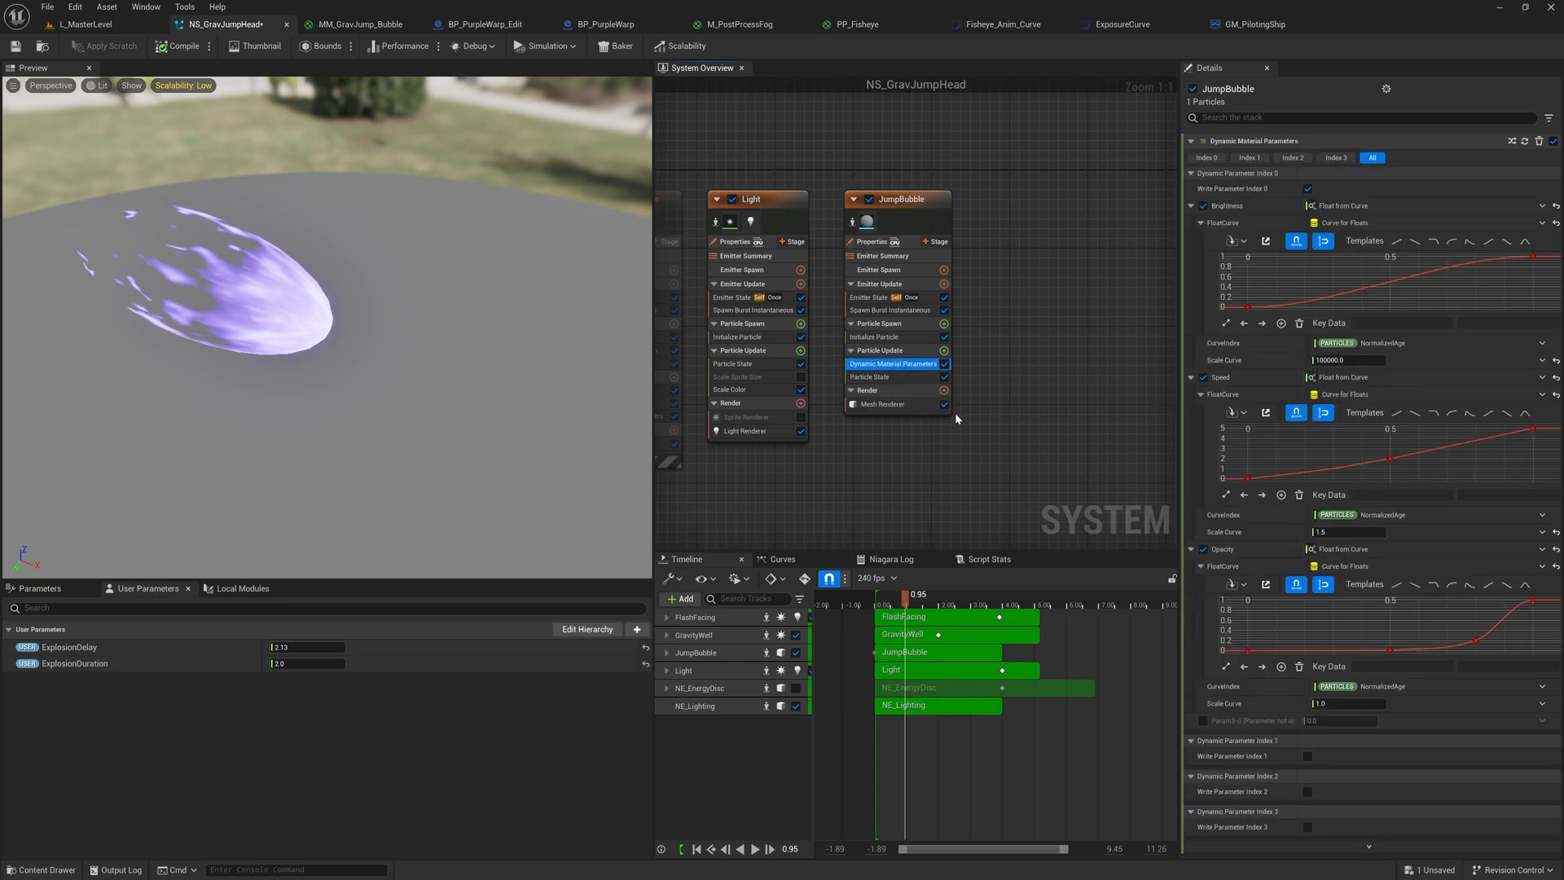
mouse_move(1129, 399)
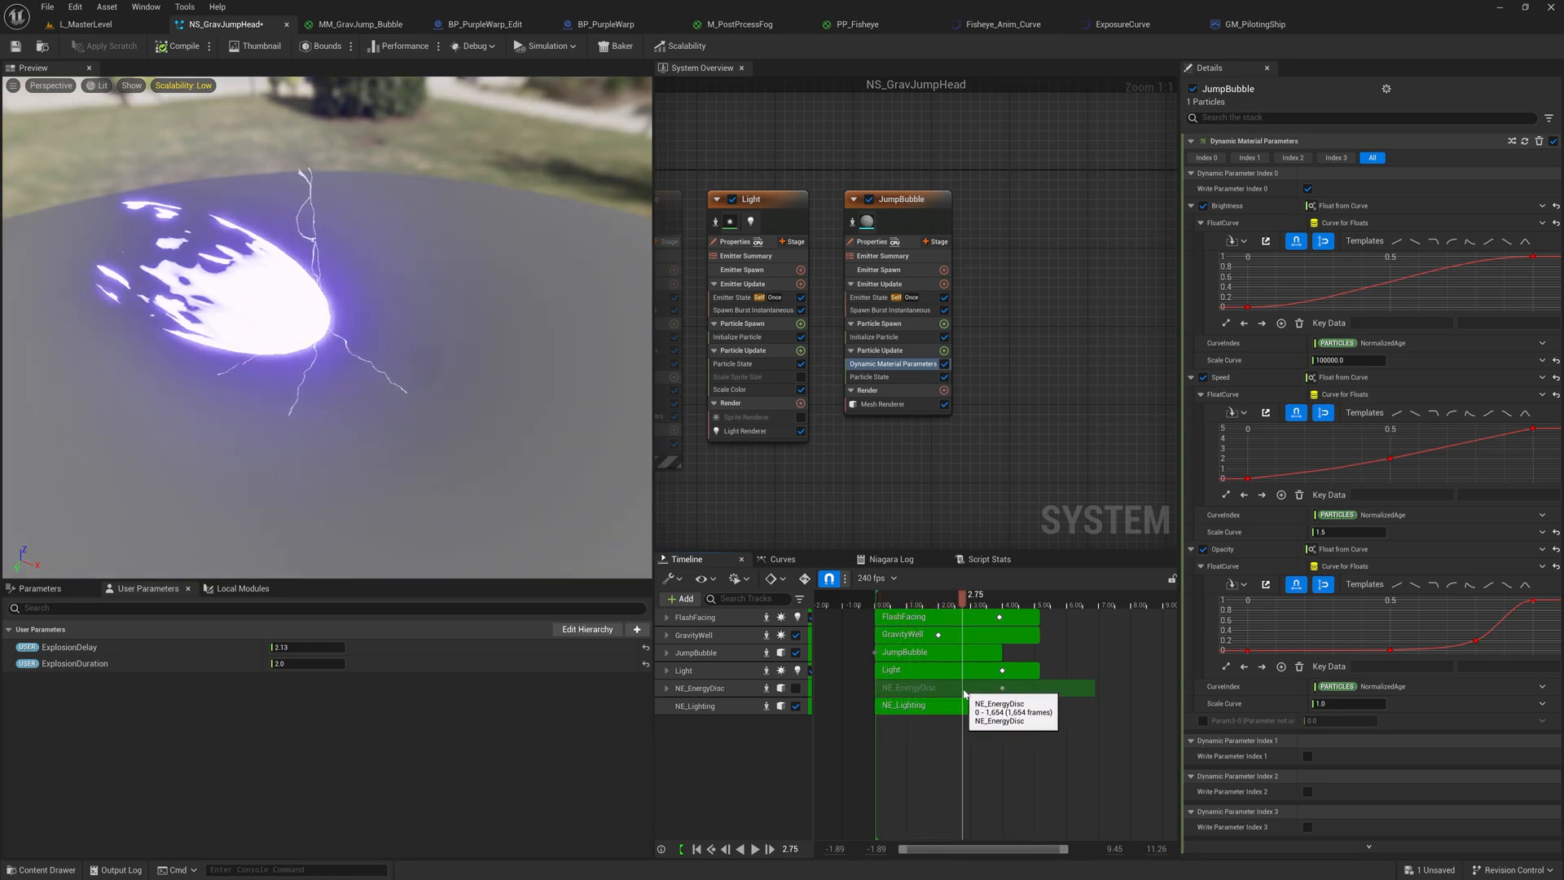
click(477, 24)
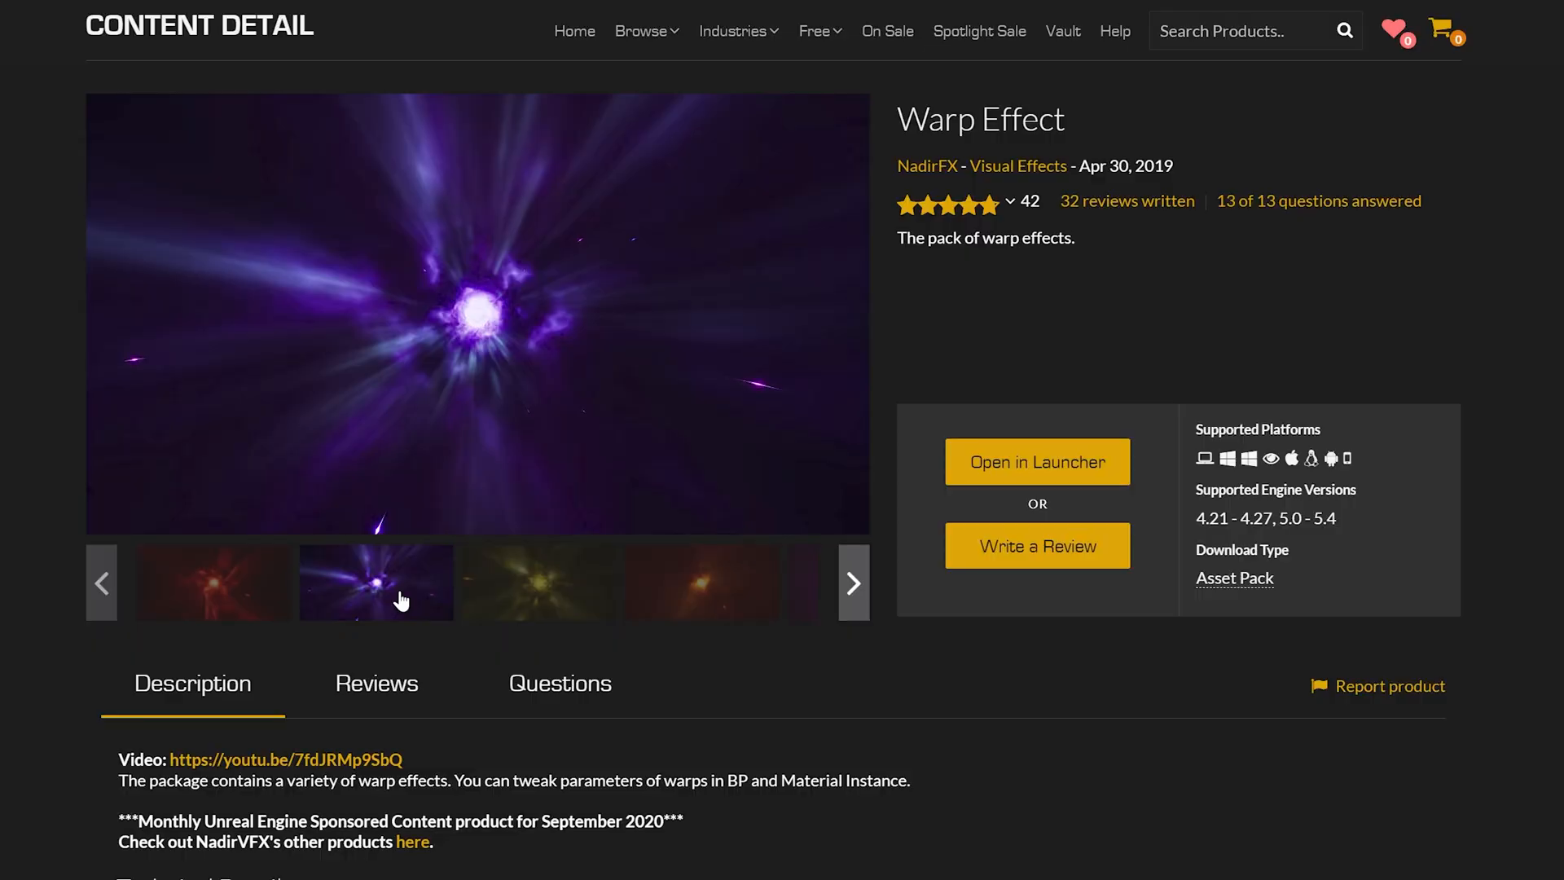
Step: Browse the Warp Effect pack's preview image gallery
click(854, 582)
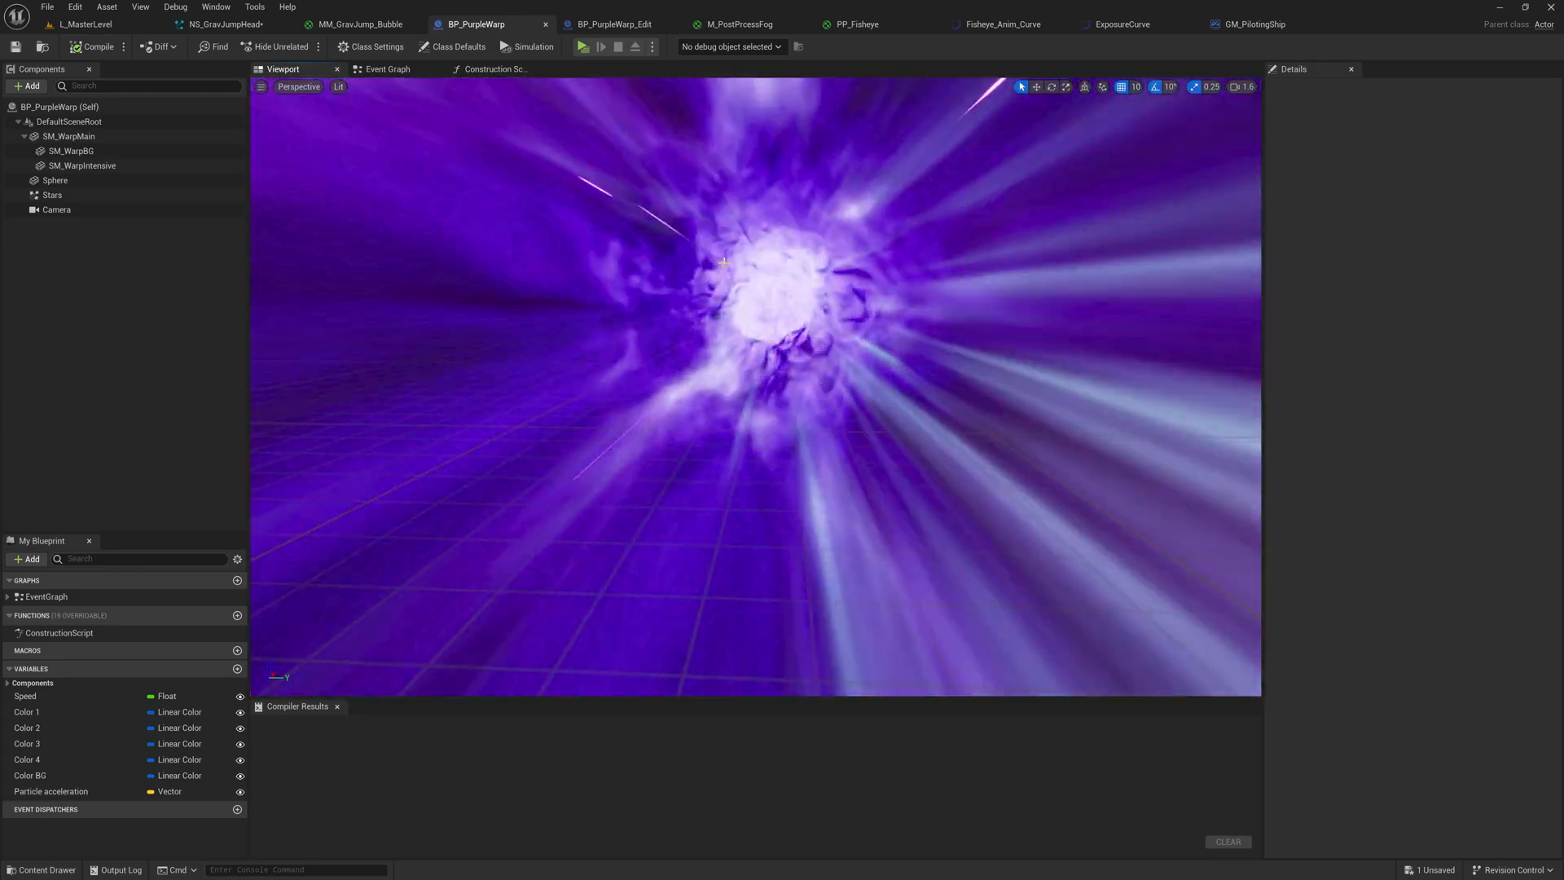
Step: Open BP_PurpleWarp_Edit, select its Sphere component, and view the Construction Script
click(613, 24)
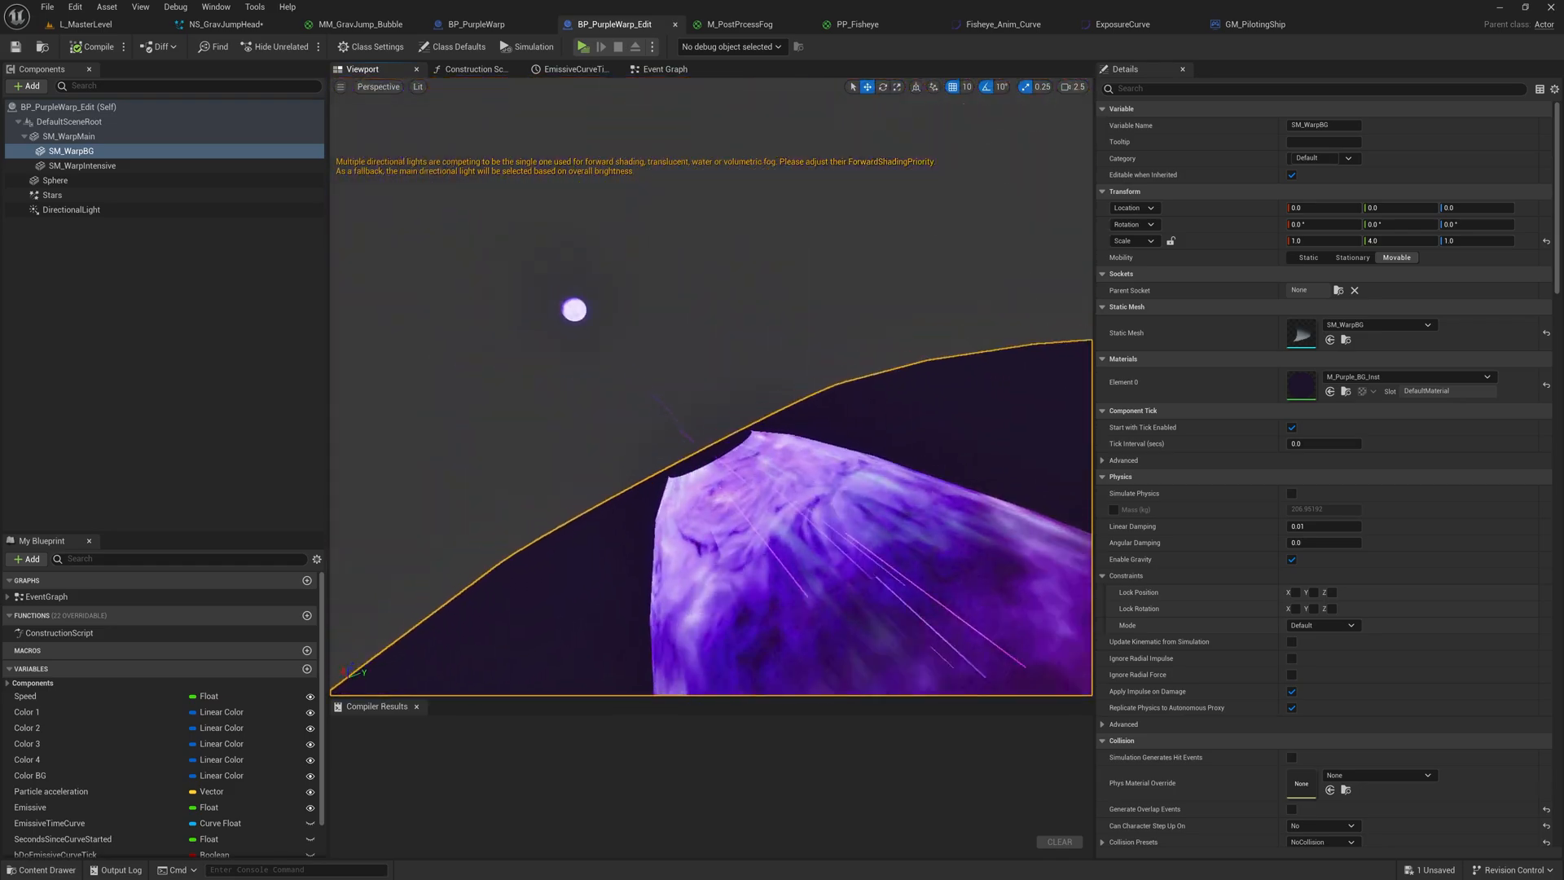
click(55, 181)
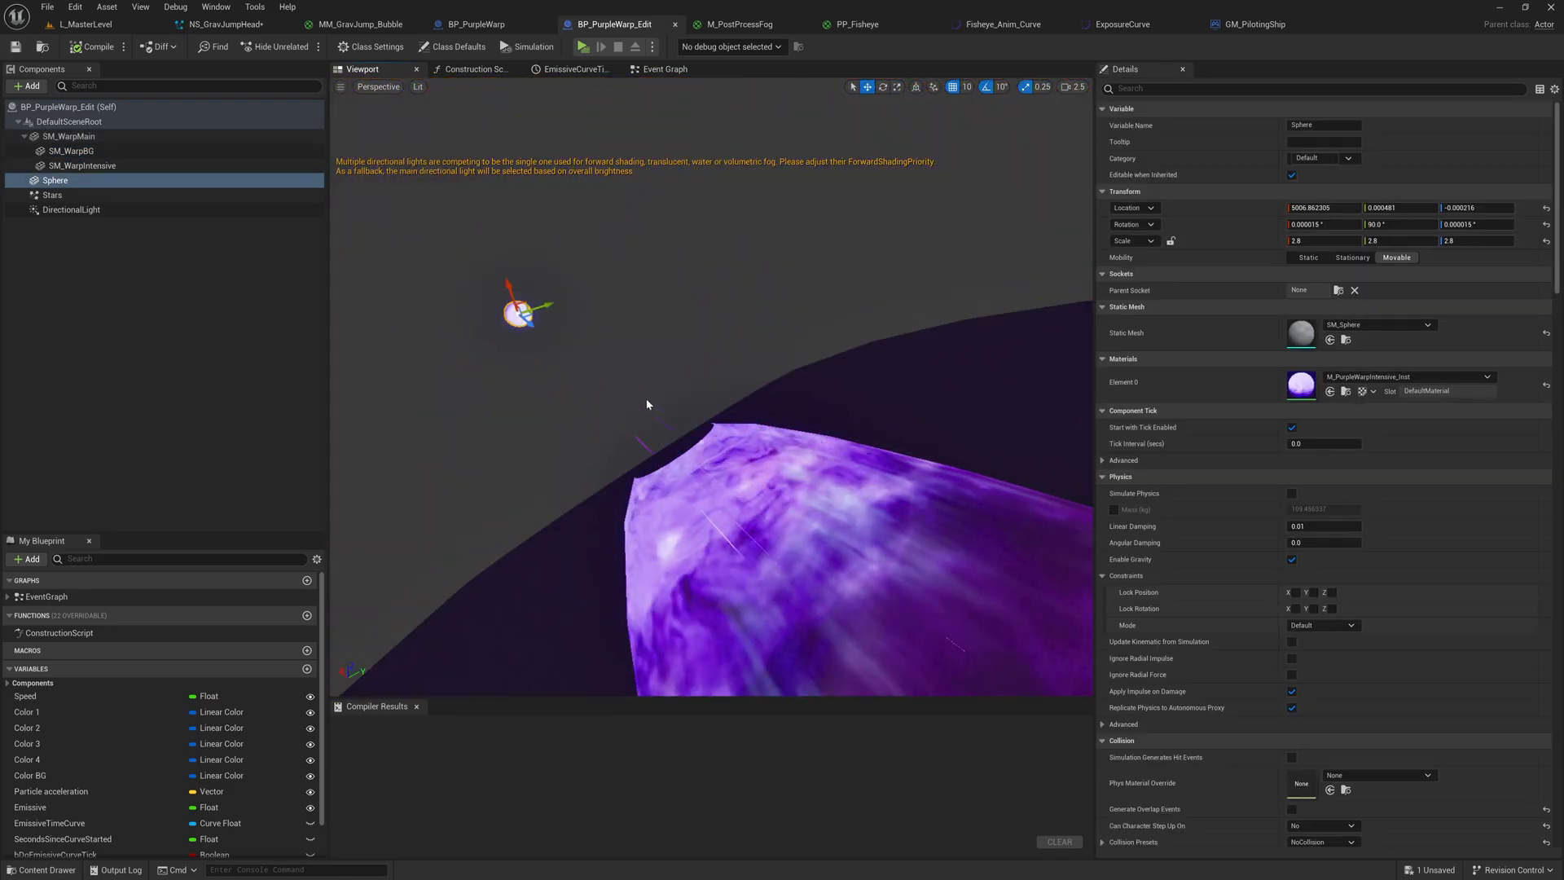
click(475, 68)
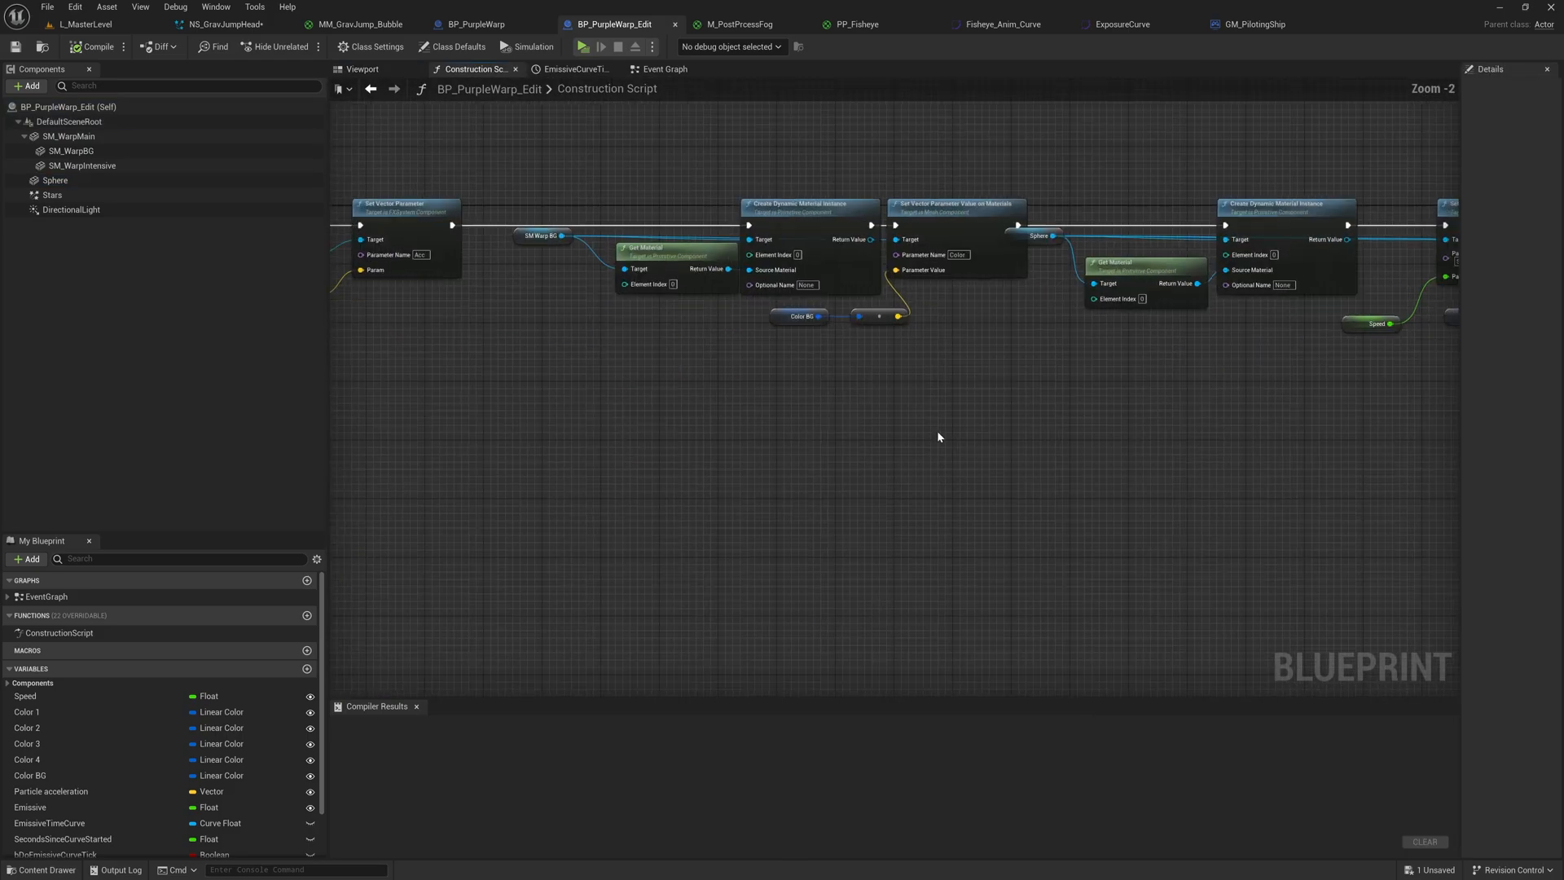
Step: Review the construction script's speed and emissive parameter nodes, then open PP_Fisheye
scroll(up, 3)
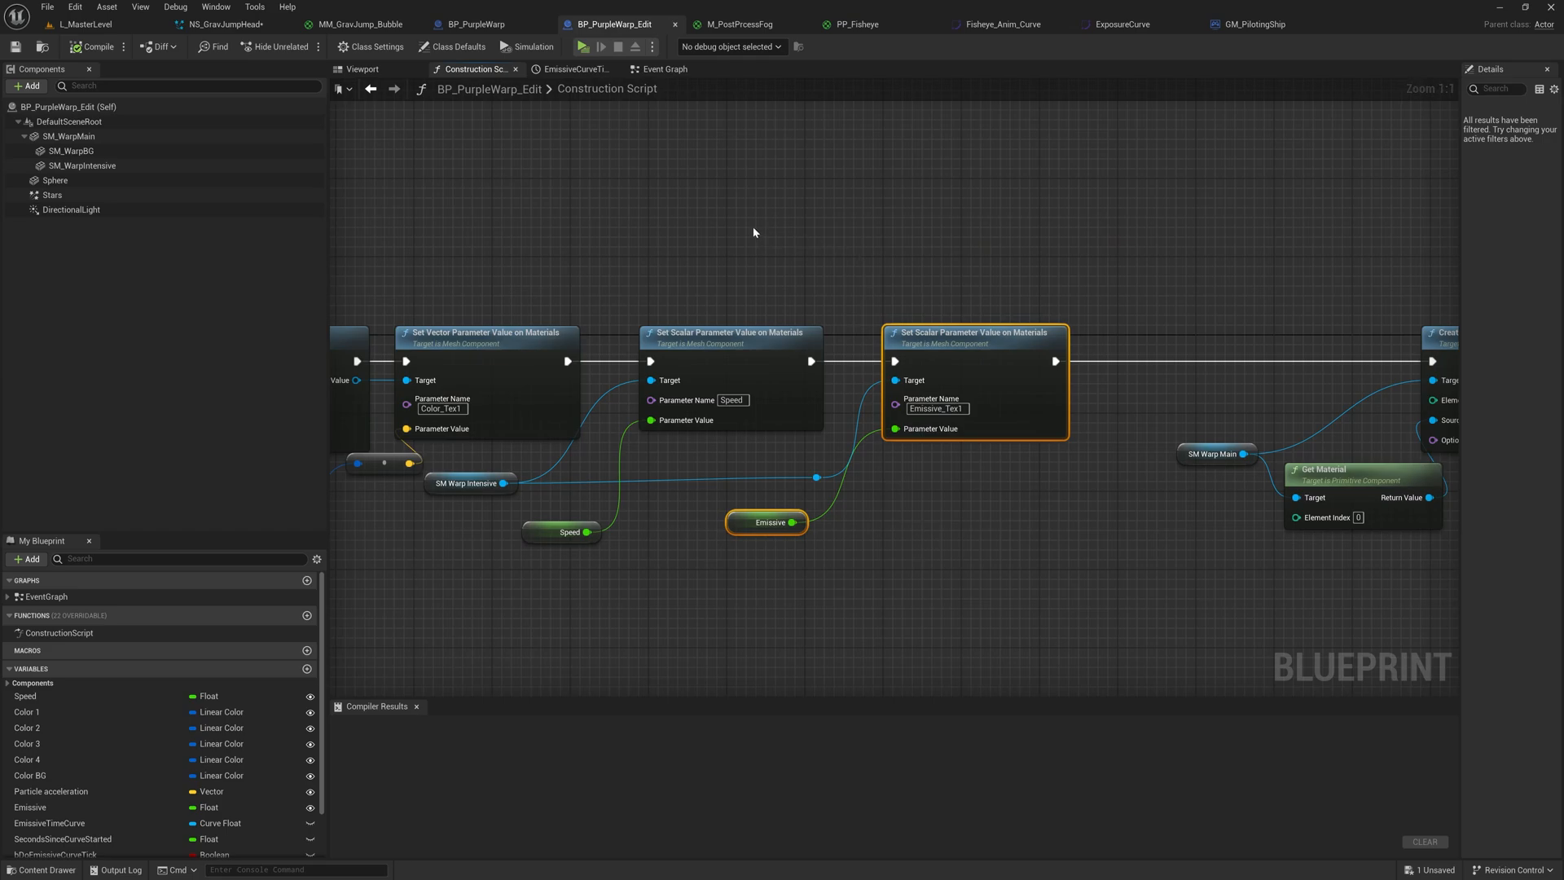
click(583, 48)
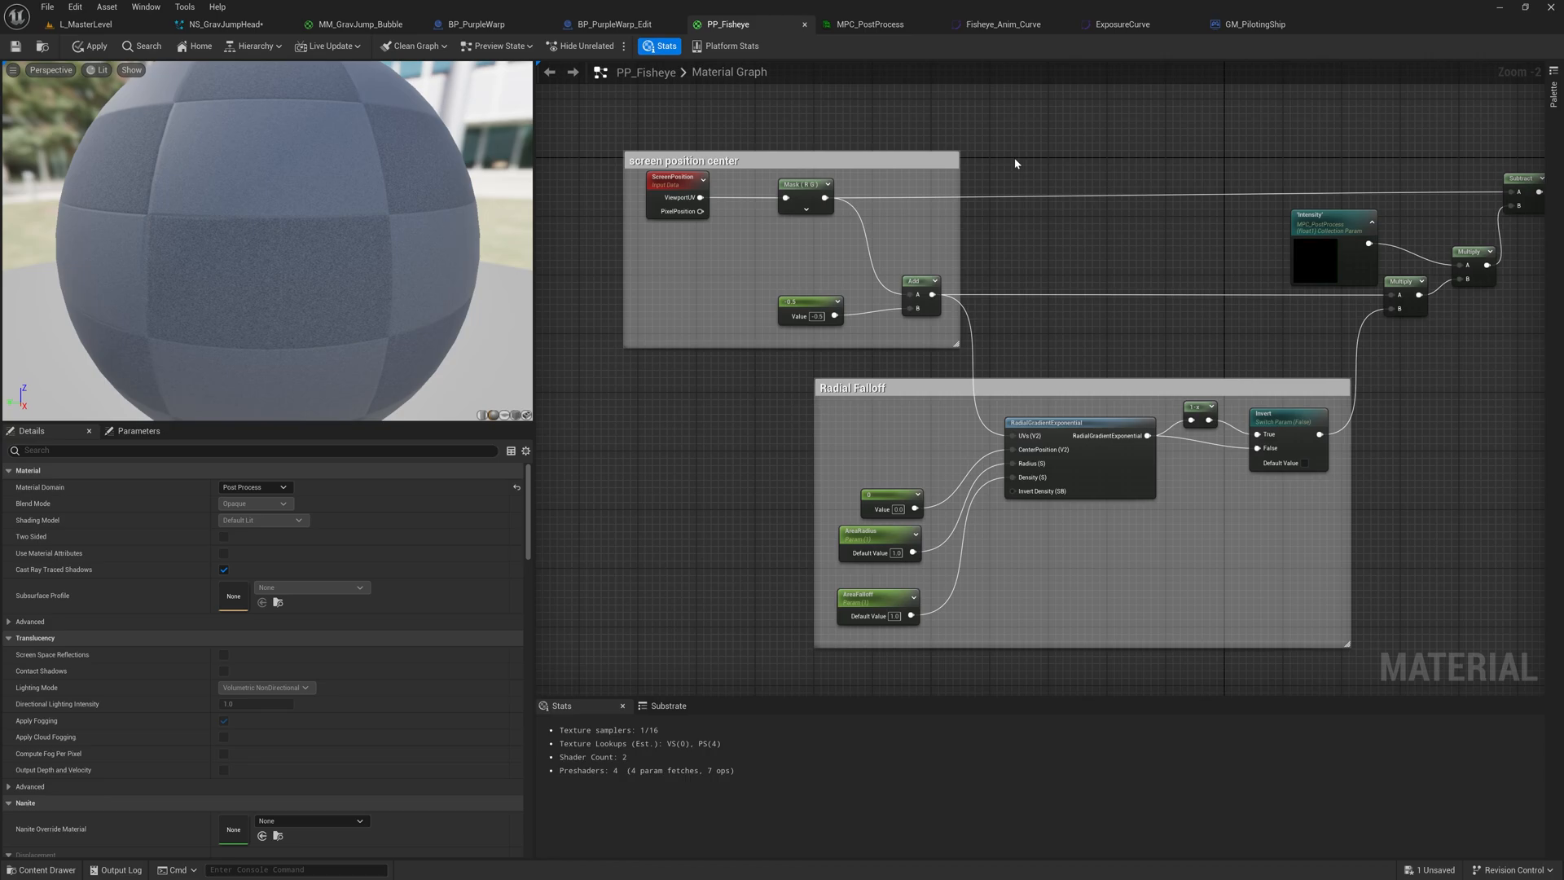
mouse_move(1047, 164)
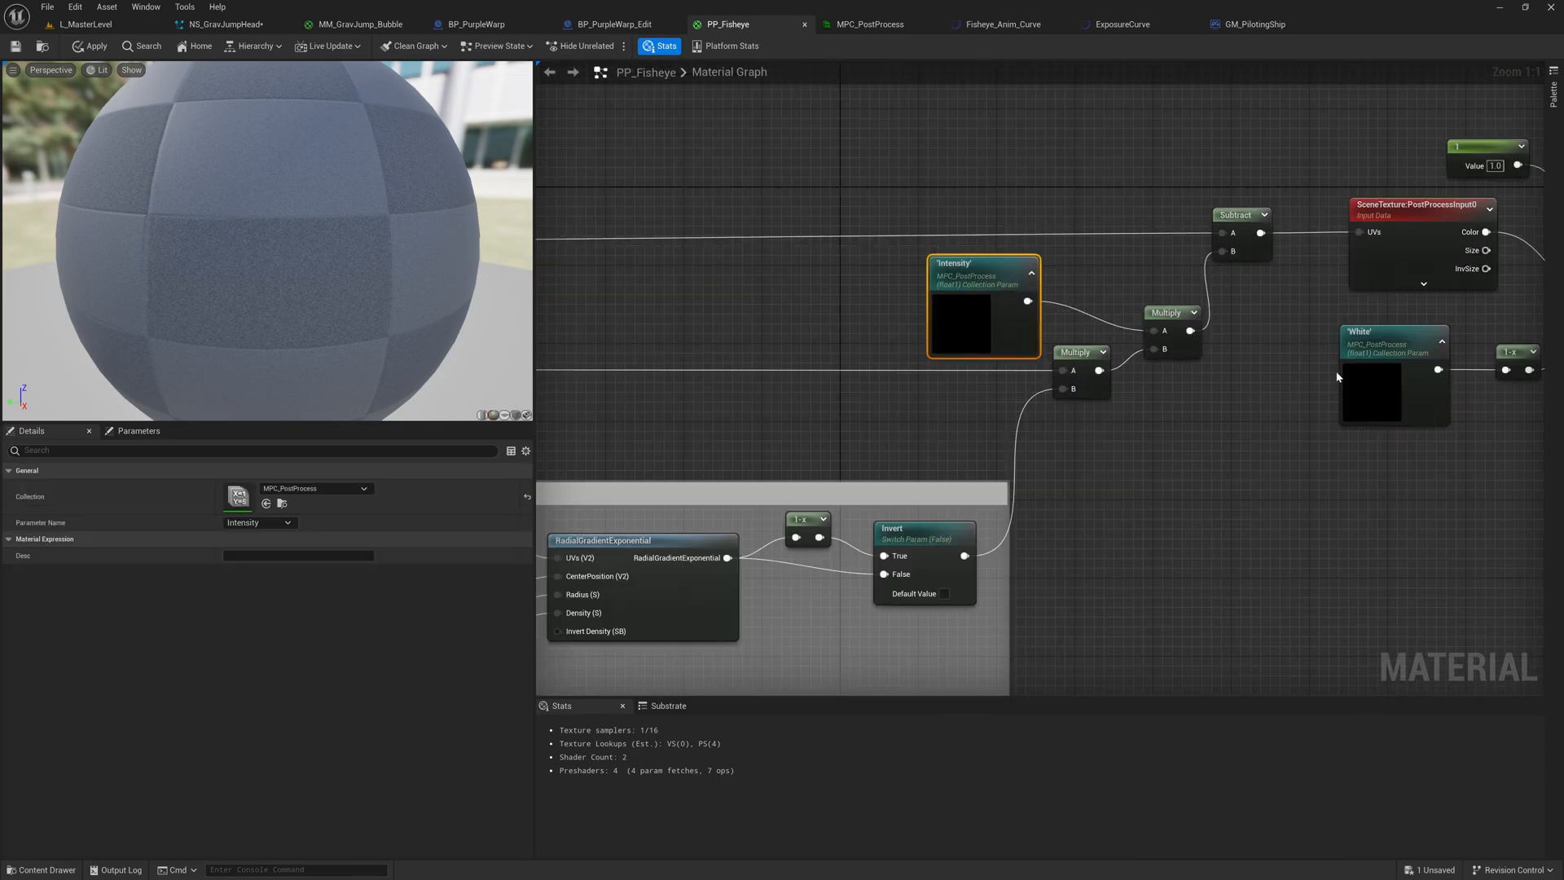
mouse_move(1250, 372)
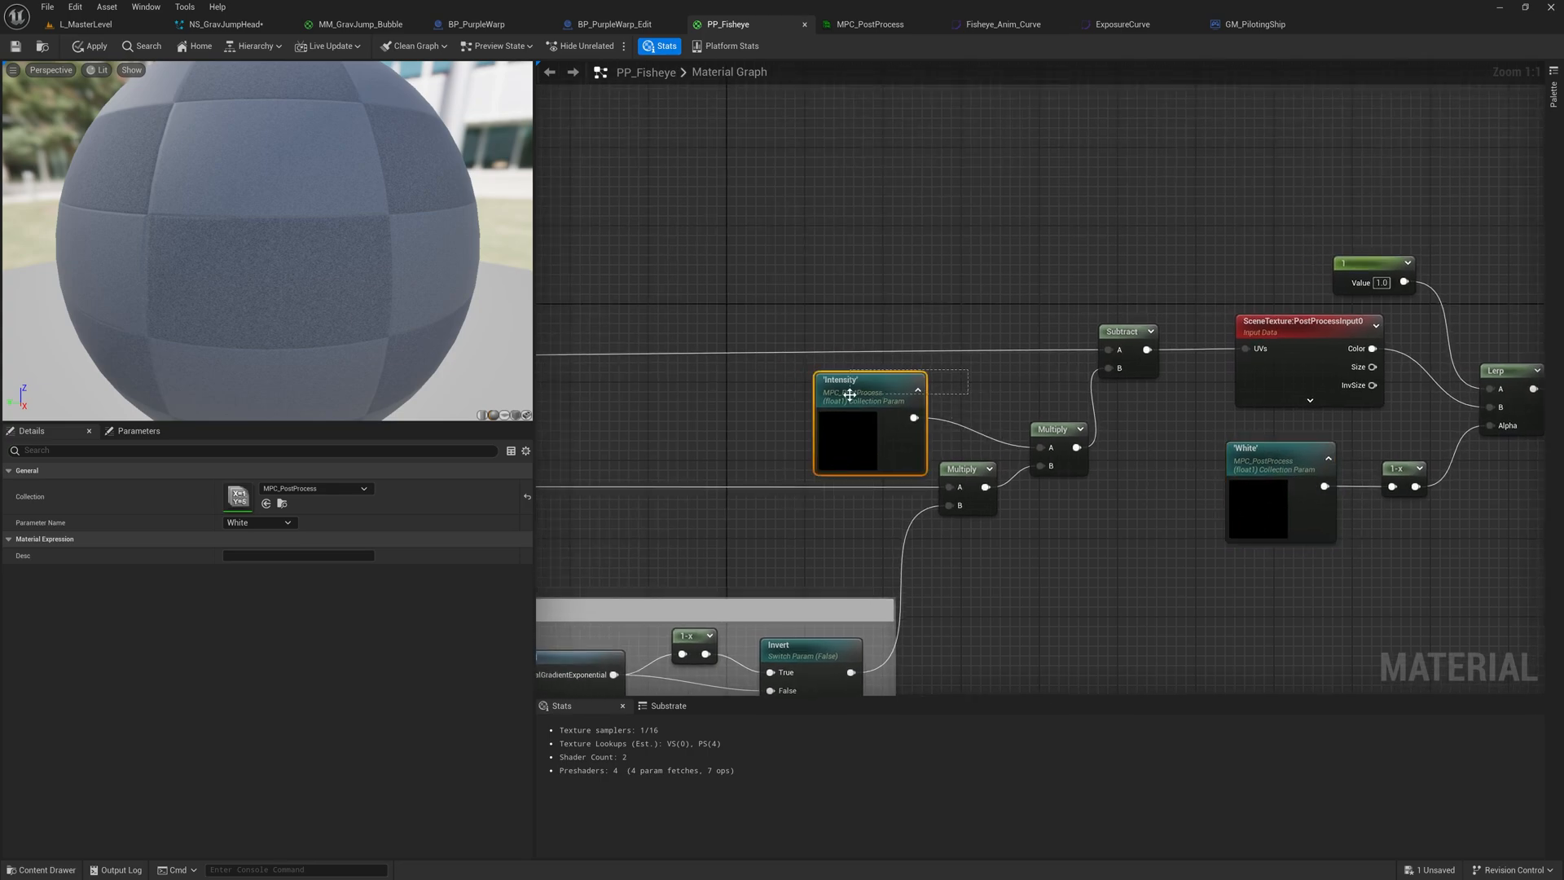
Step: Open MPC_PostProcess from the Intensity node's Collection field and dock it as a tab
click(1057, 70)
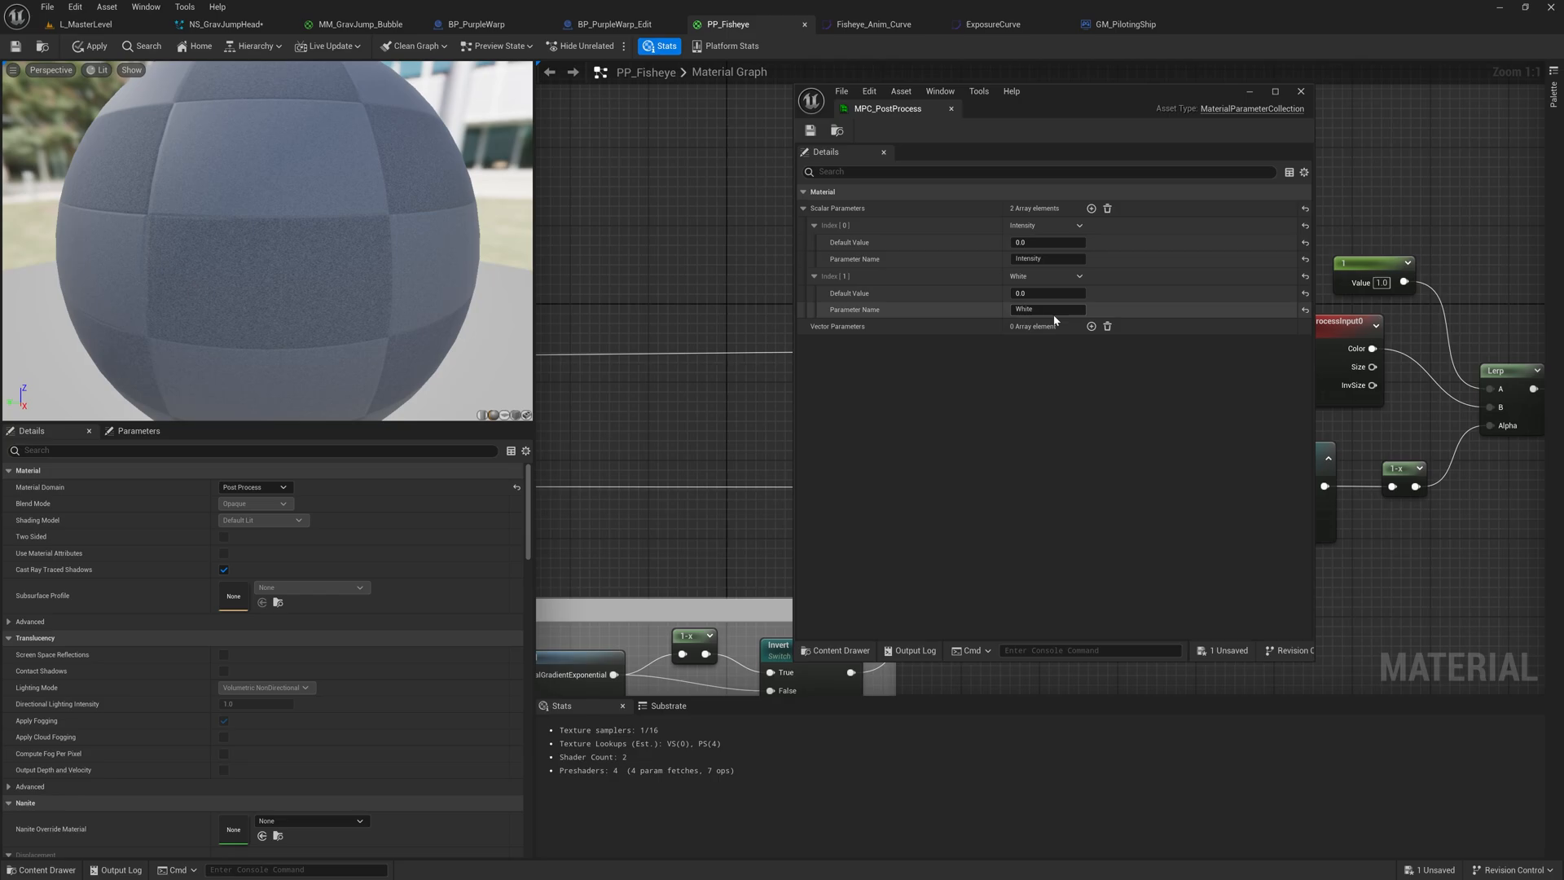
click(1047, 241)
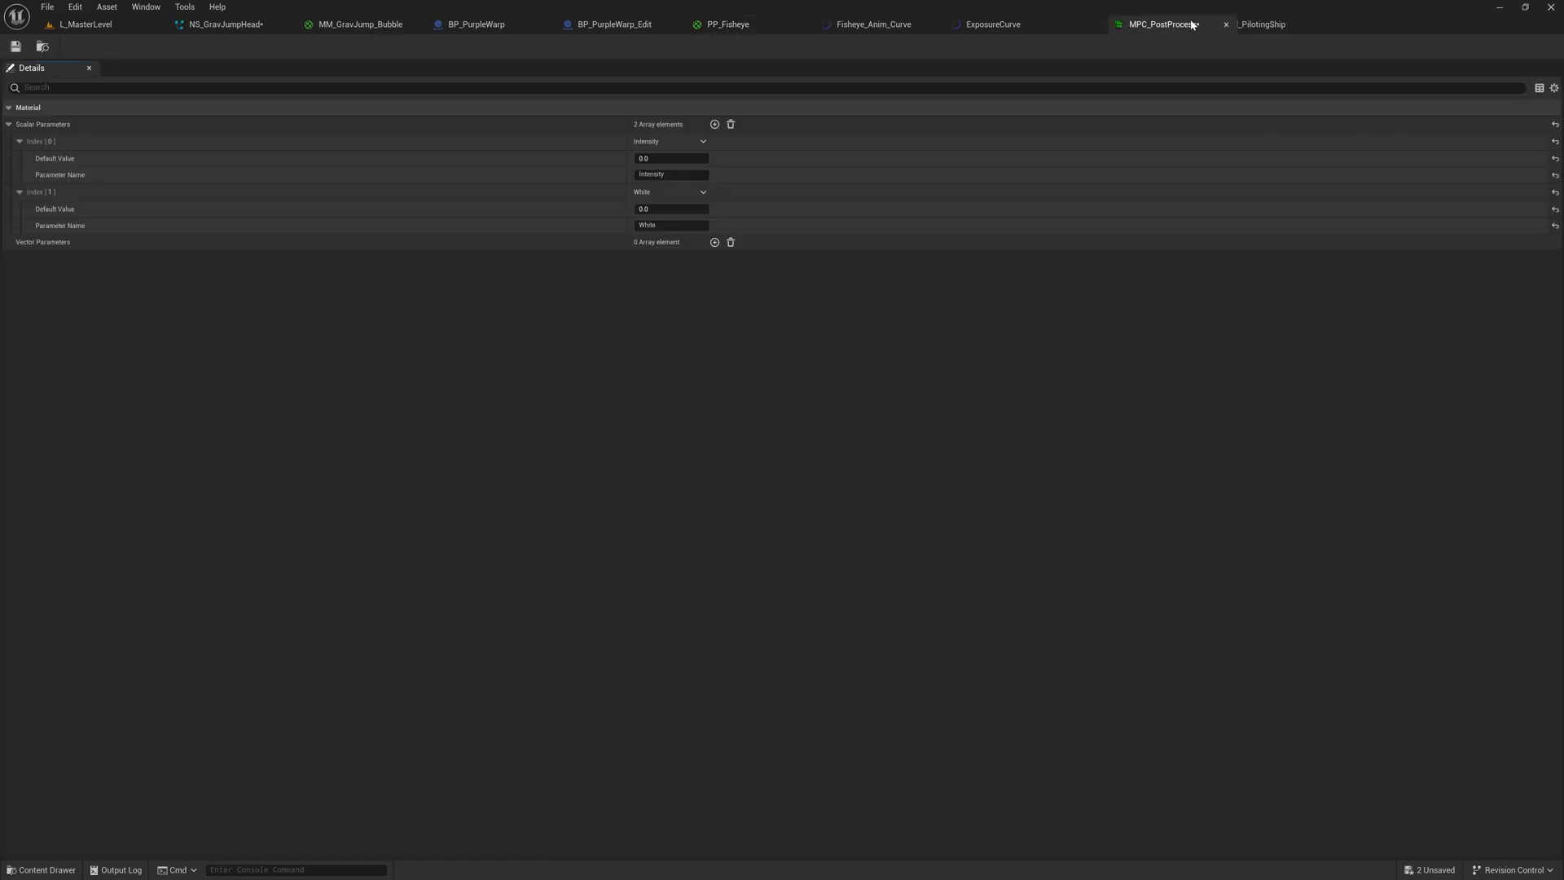
Step: Open GM_PilotingShip's Exit Timeline and compare it with the Fisheye_Anim_Curve asset
click(1262, 23)
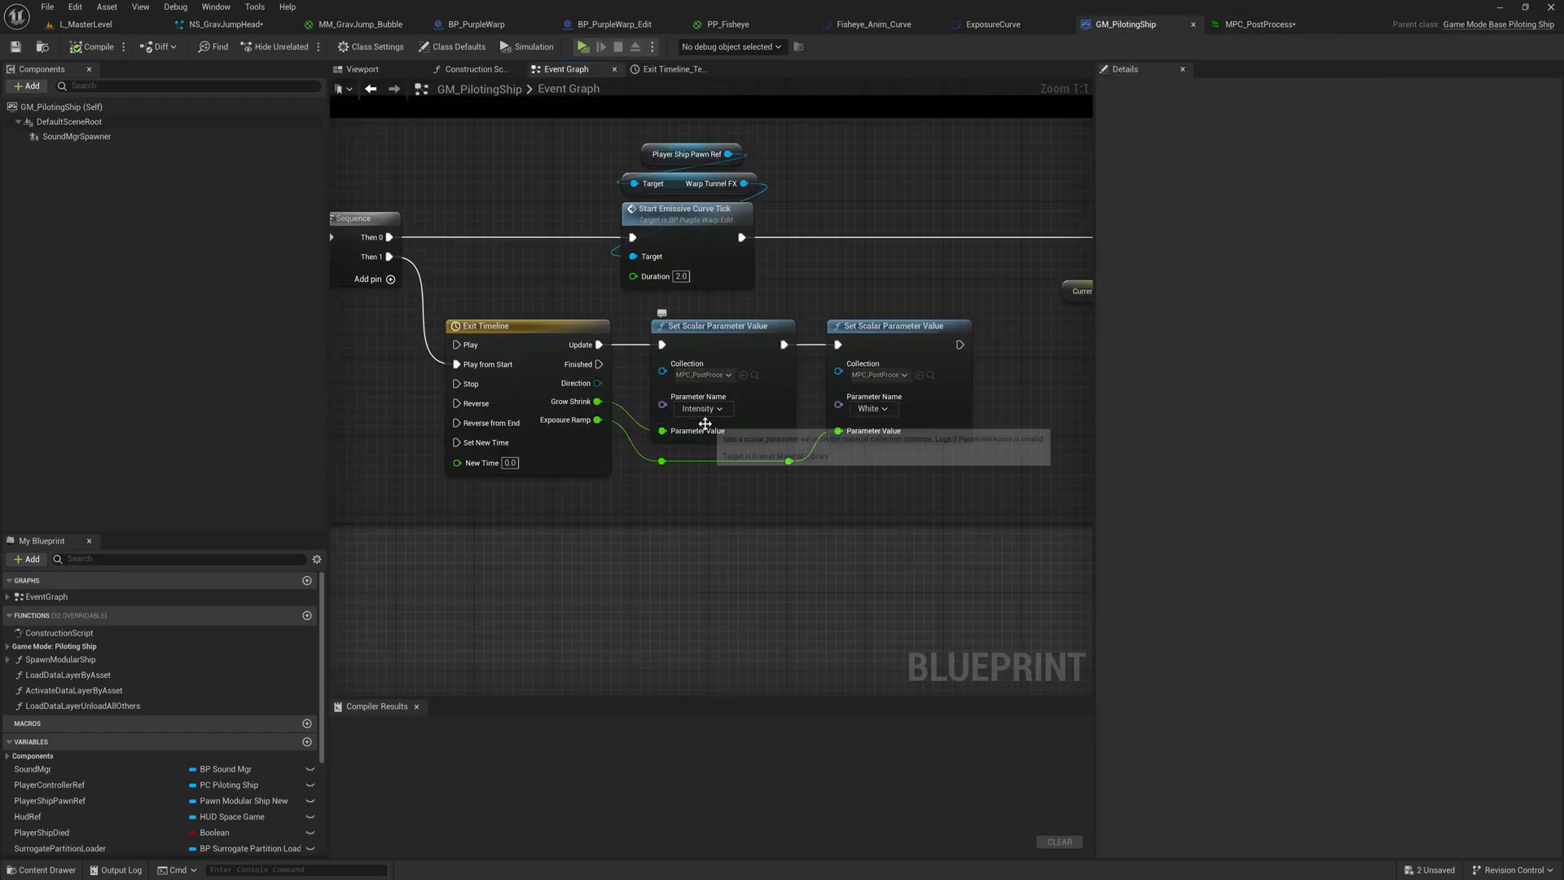
mouse_move(920, 307)
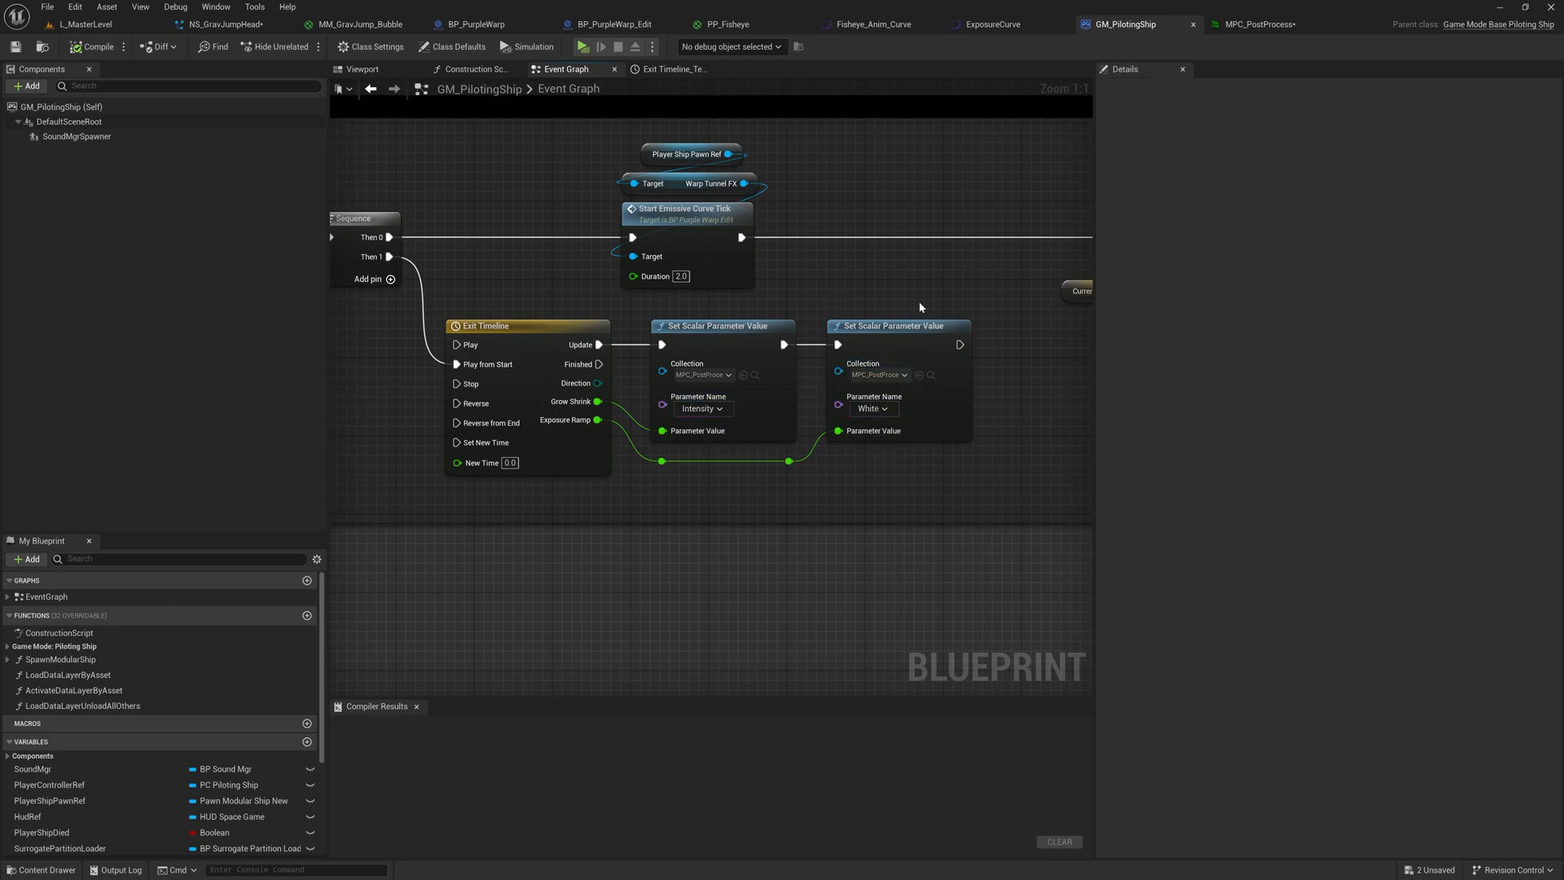
mouse_move(668, 537)
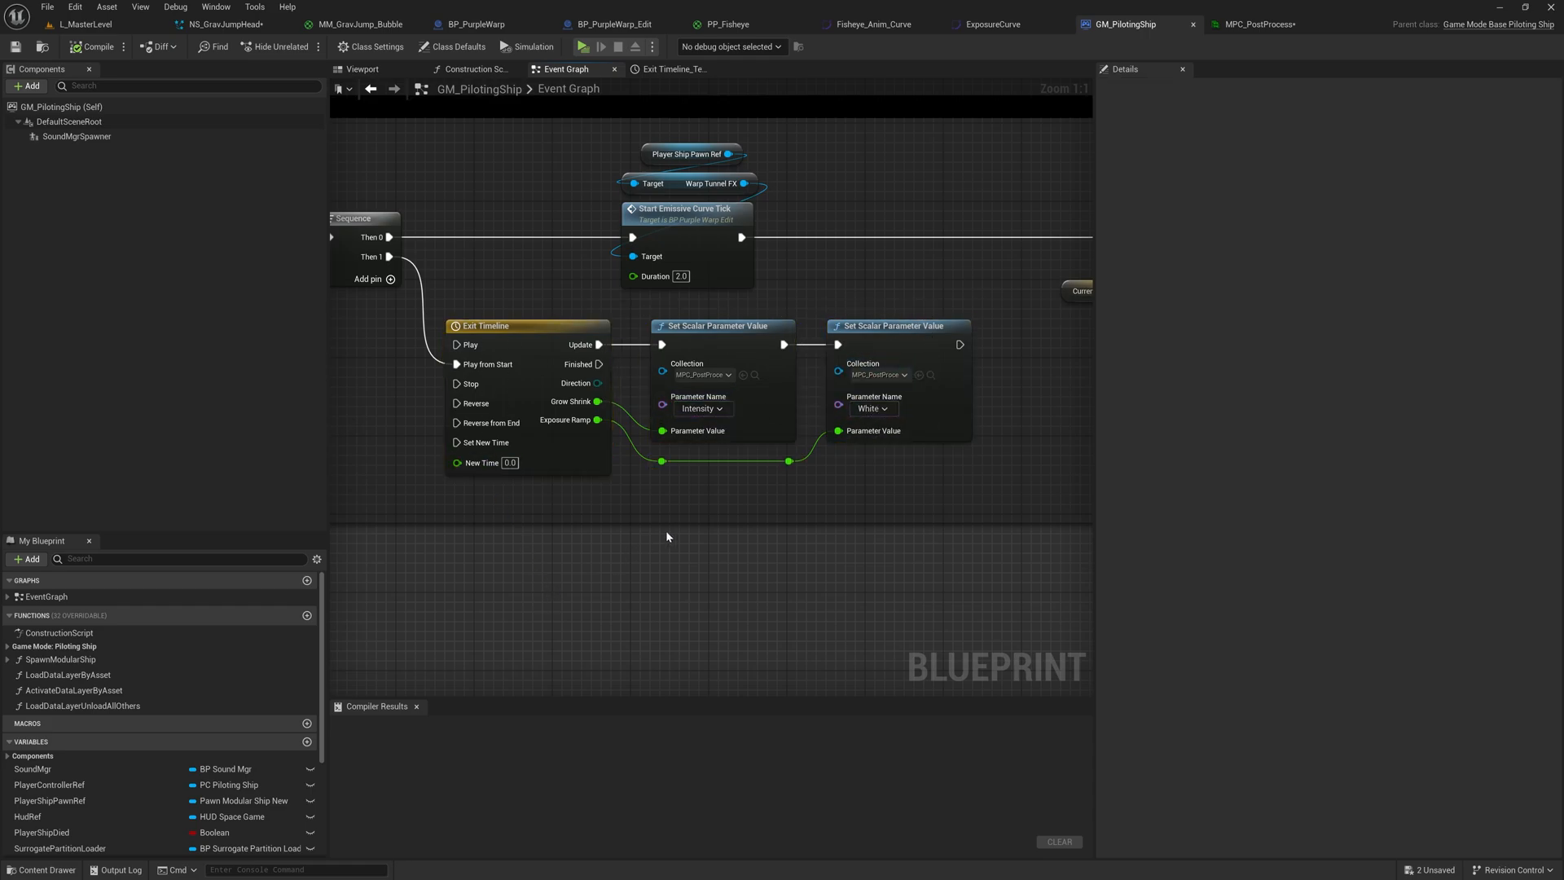
click(671, 68)
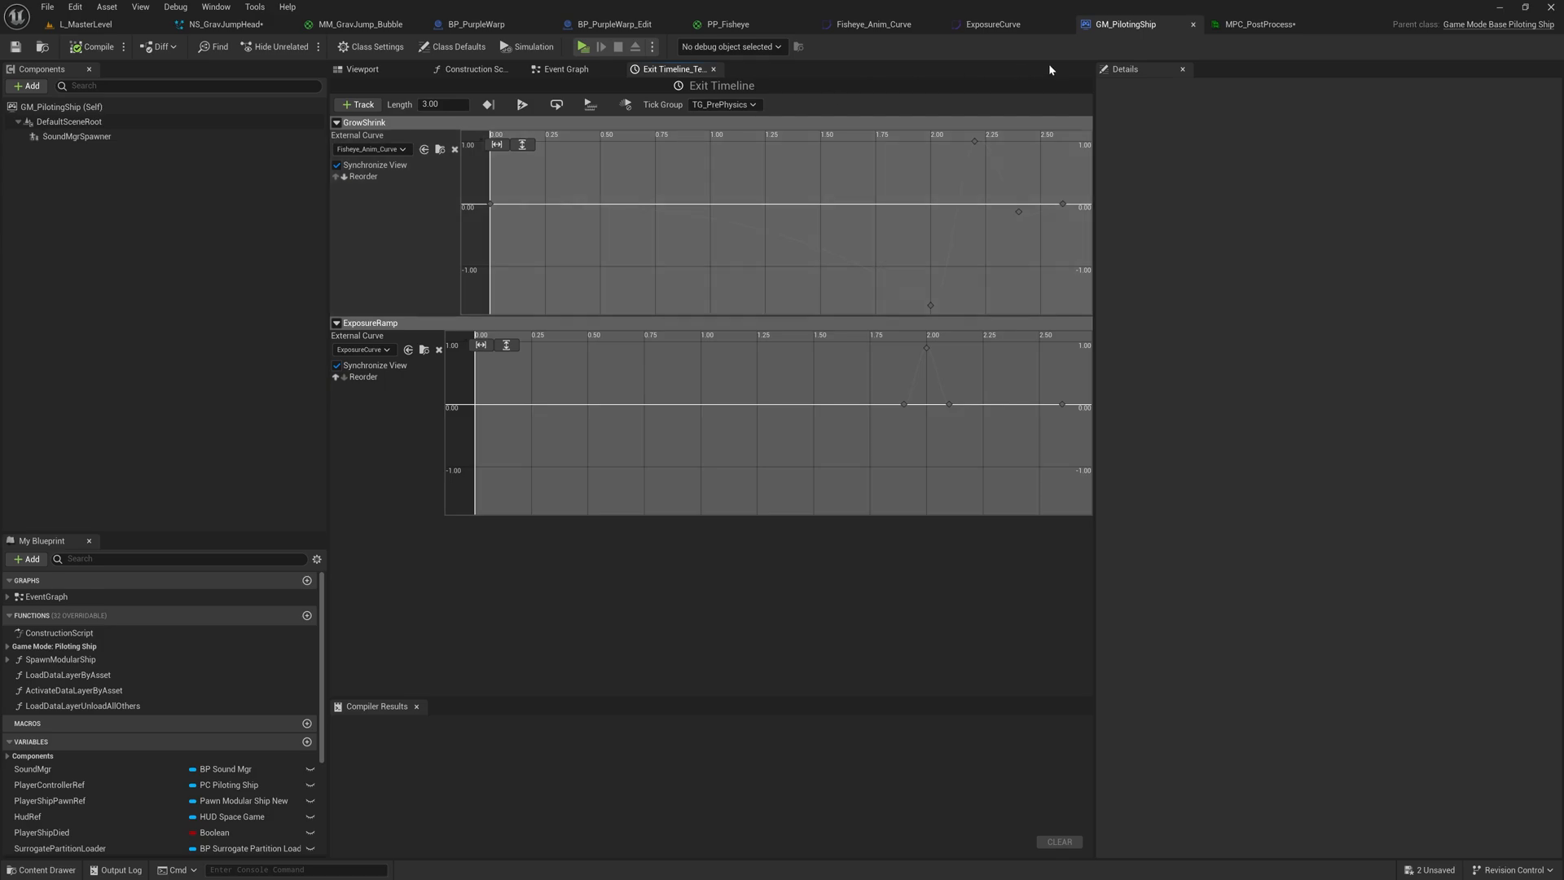
mouse_move(872, 43)
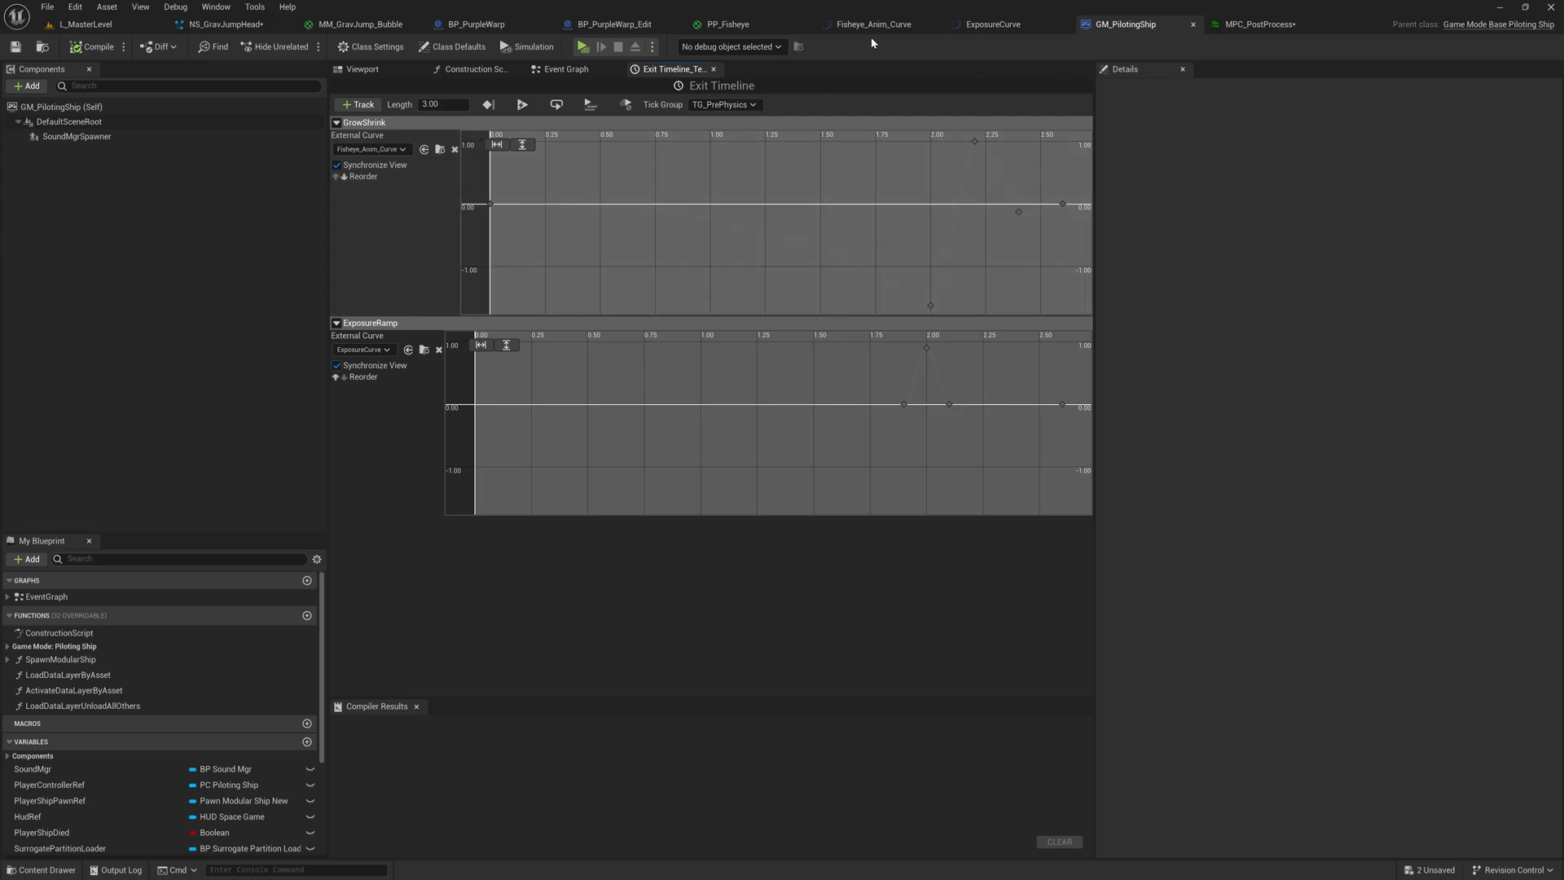
click(870, 23)
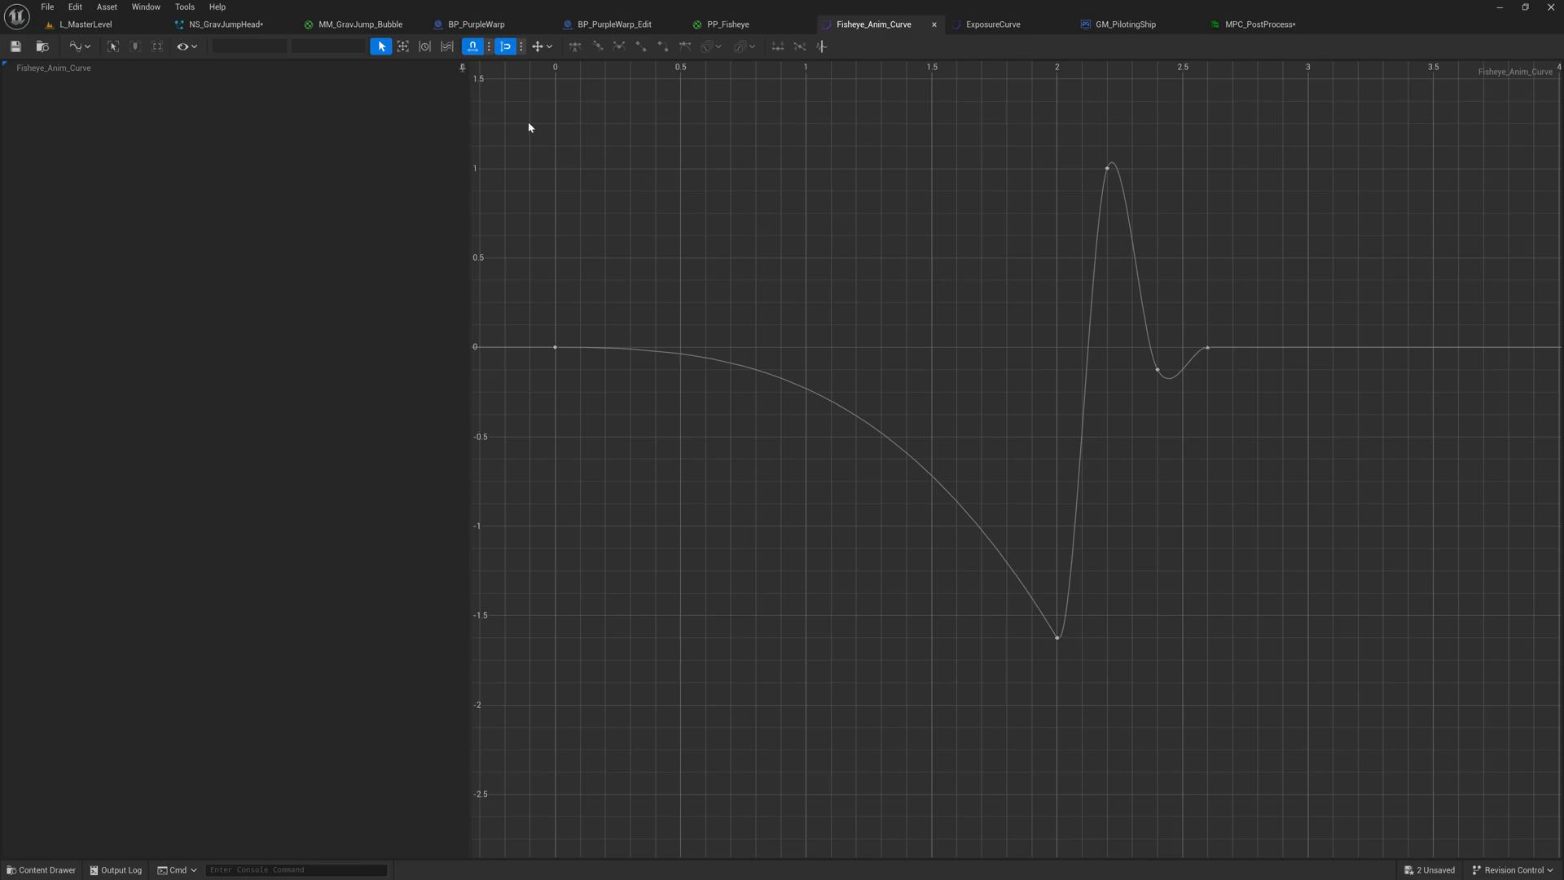
mouse_move(1058, 427)
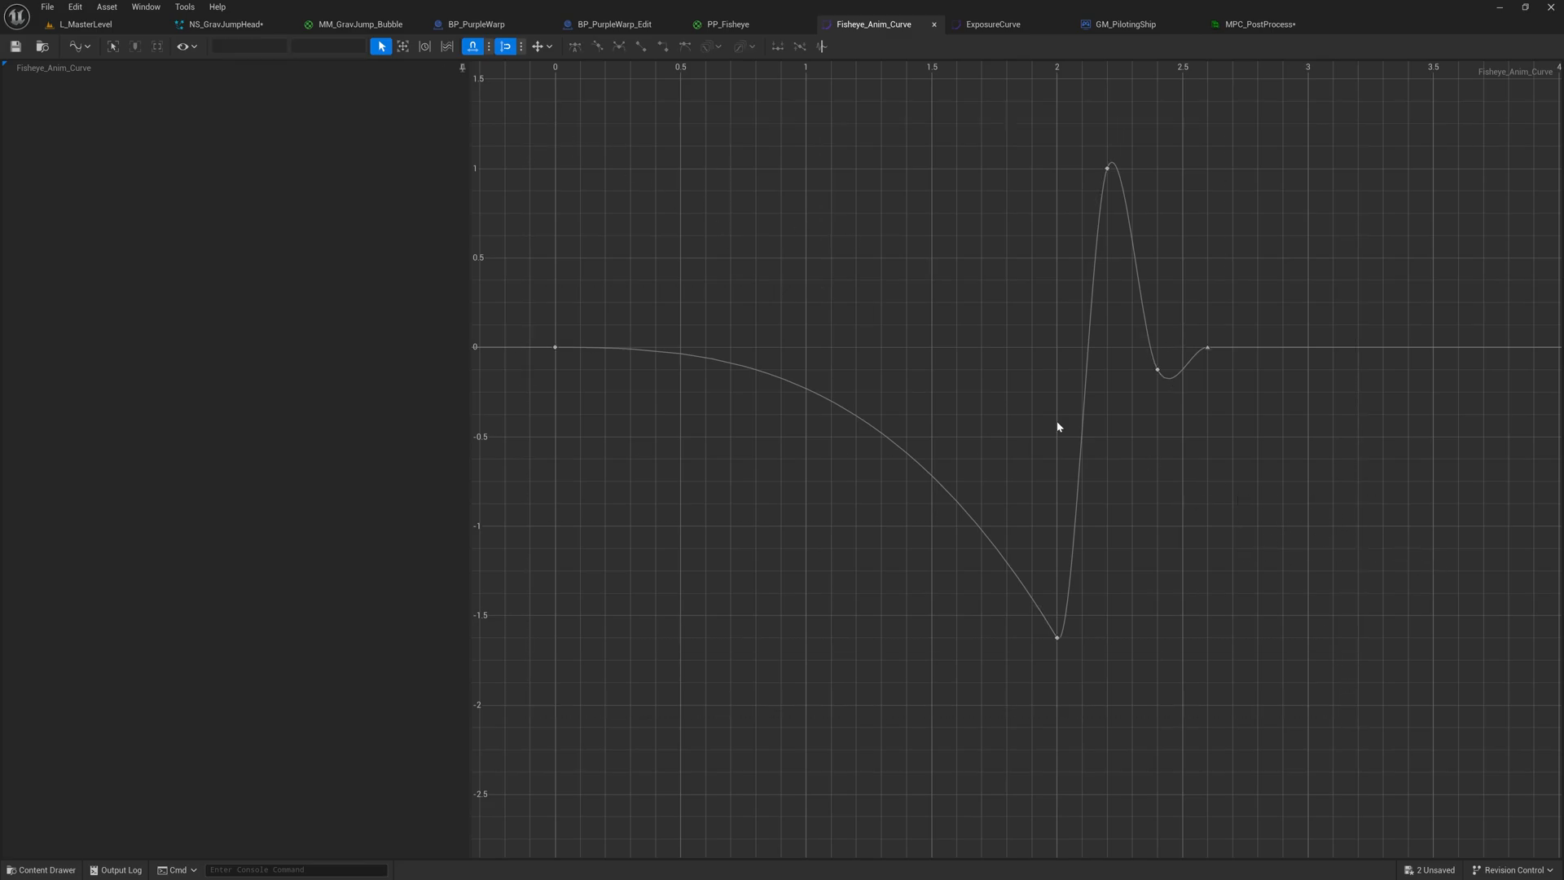
mouse_move(726, 23)
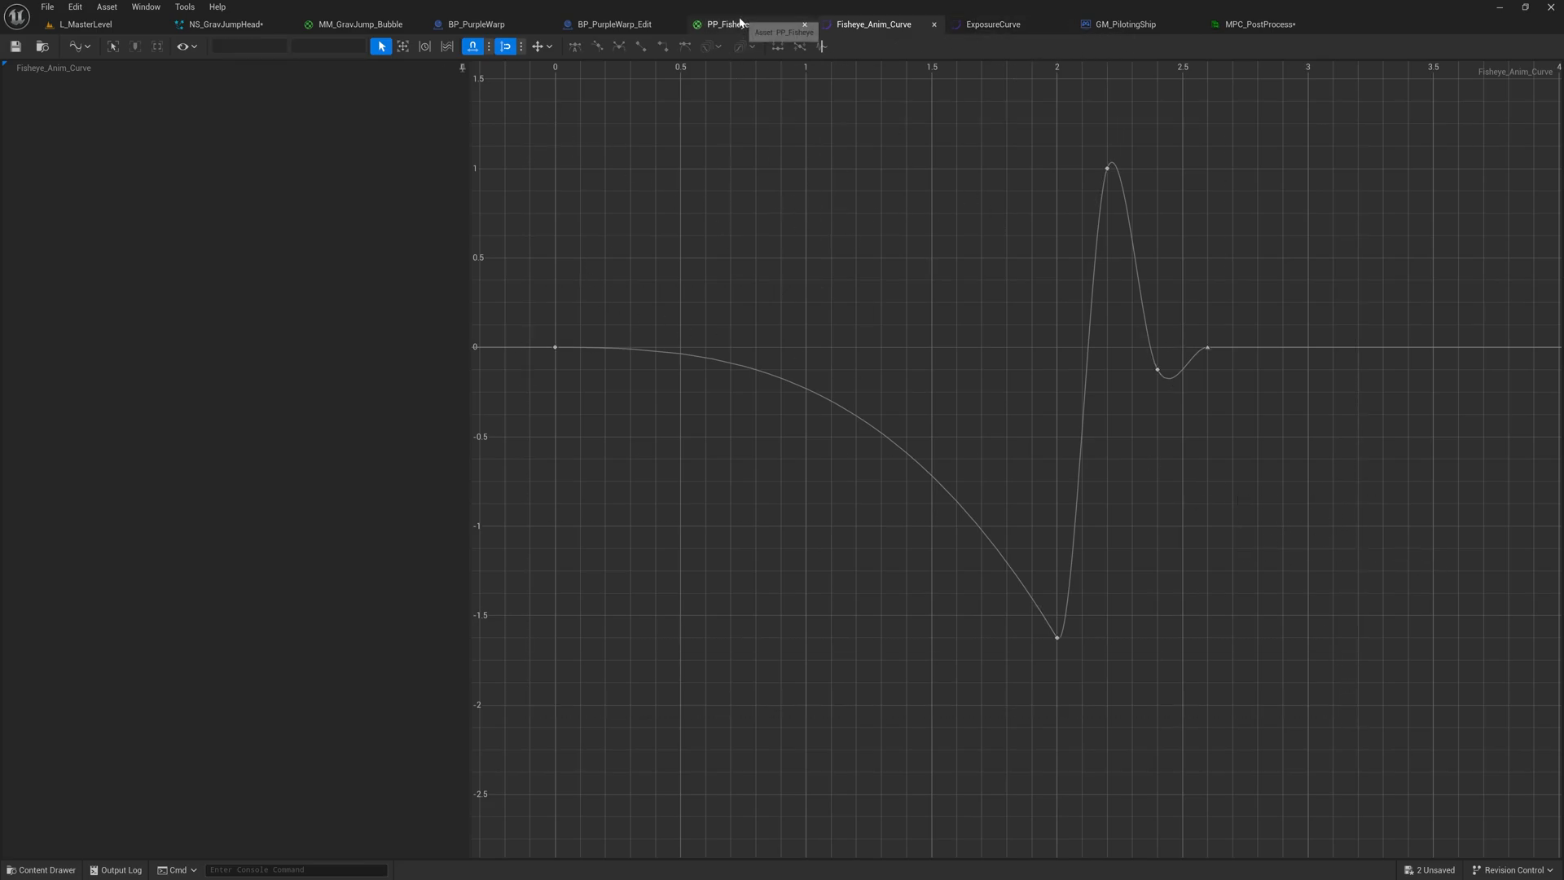
click(1121, 24)
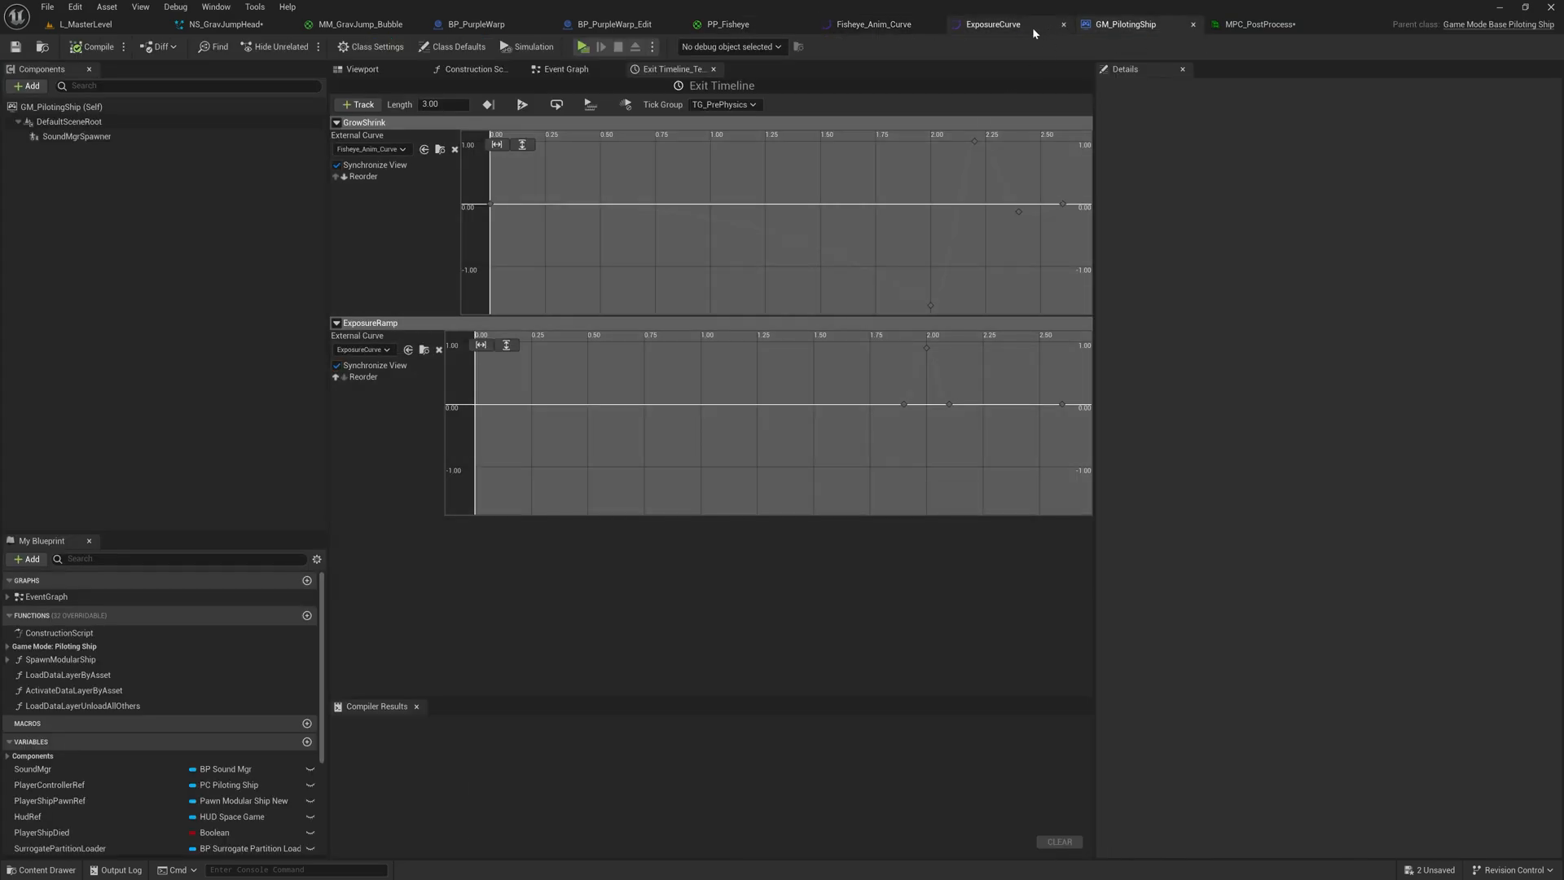
Step: Check the ExposureCurve asset, return to the Event Graph, and reopen Fisheye_Anim_Curve
click(993, 24)
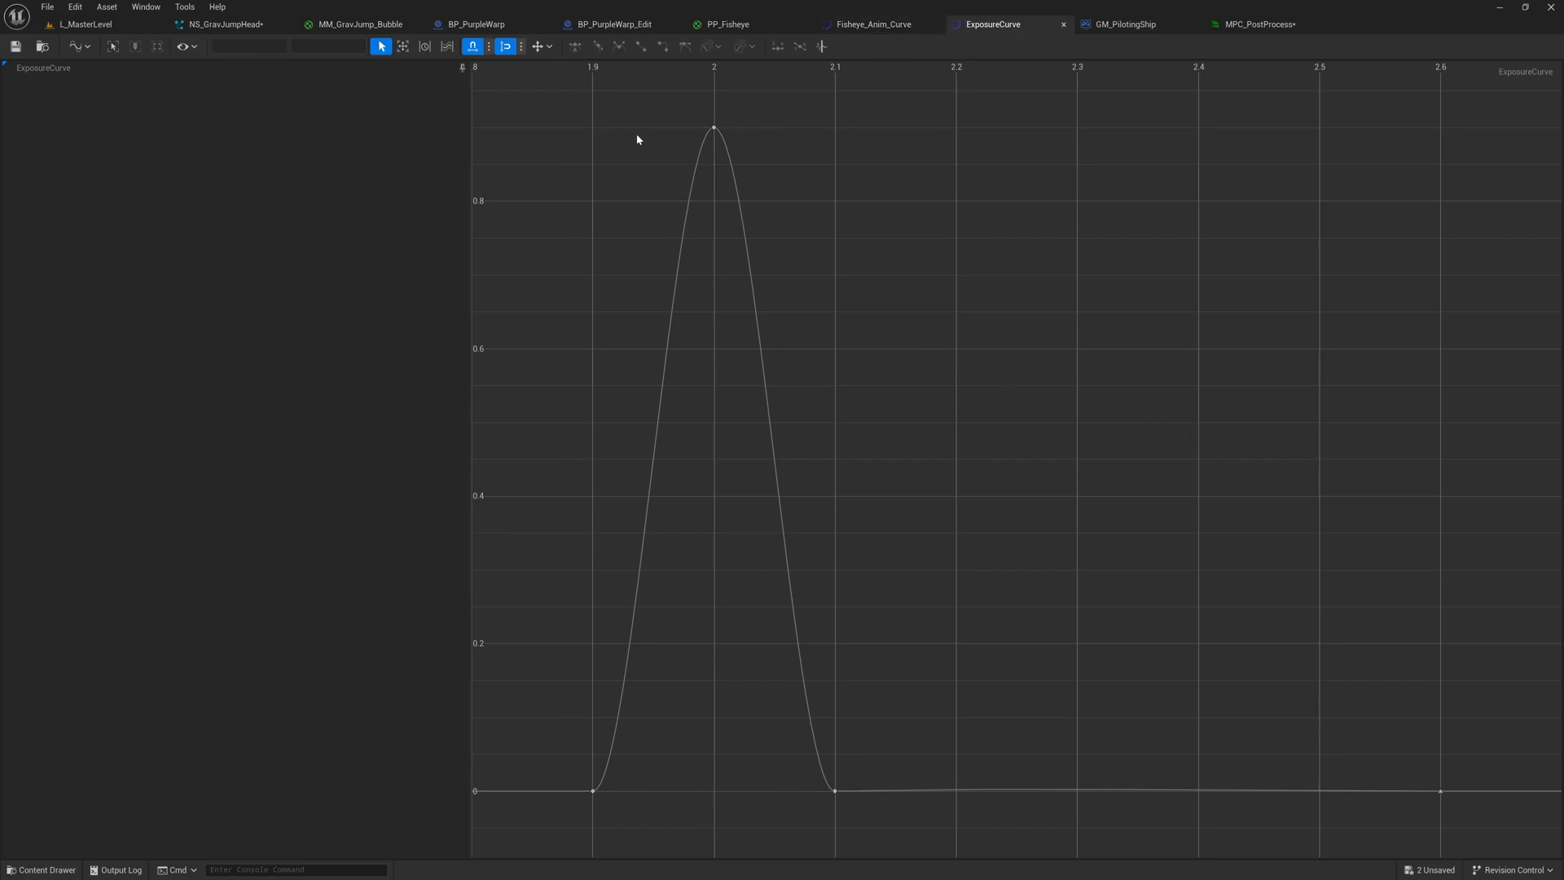
click(1125, 24)
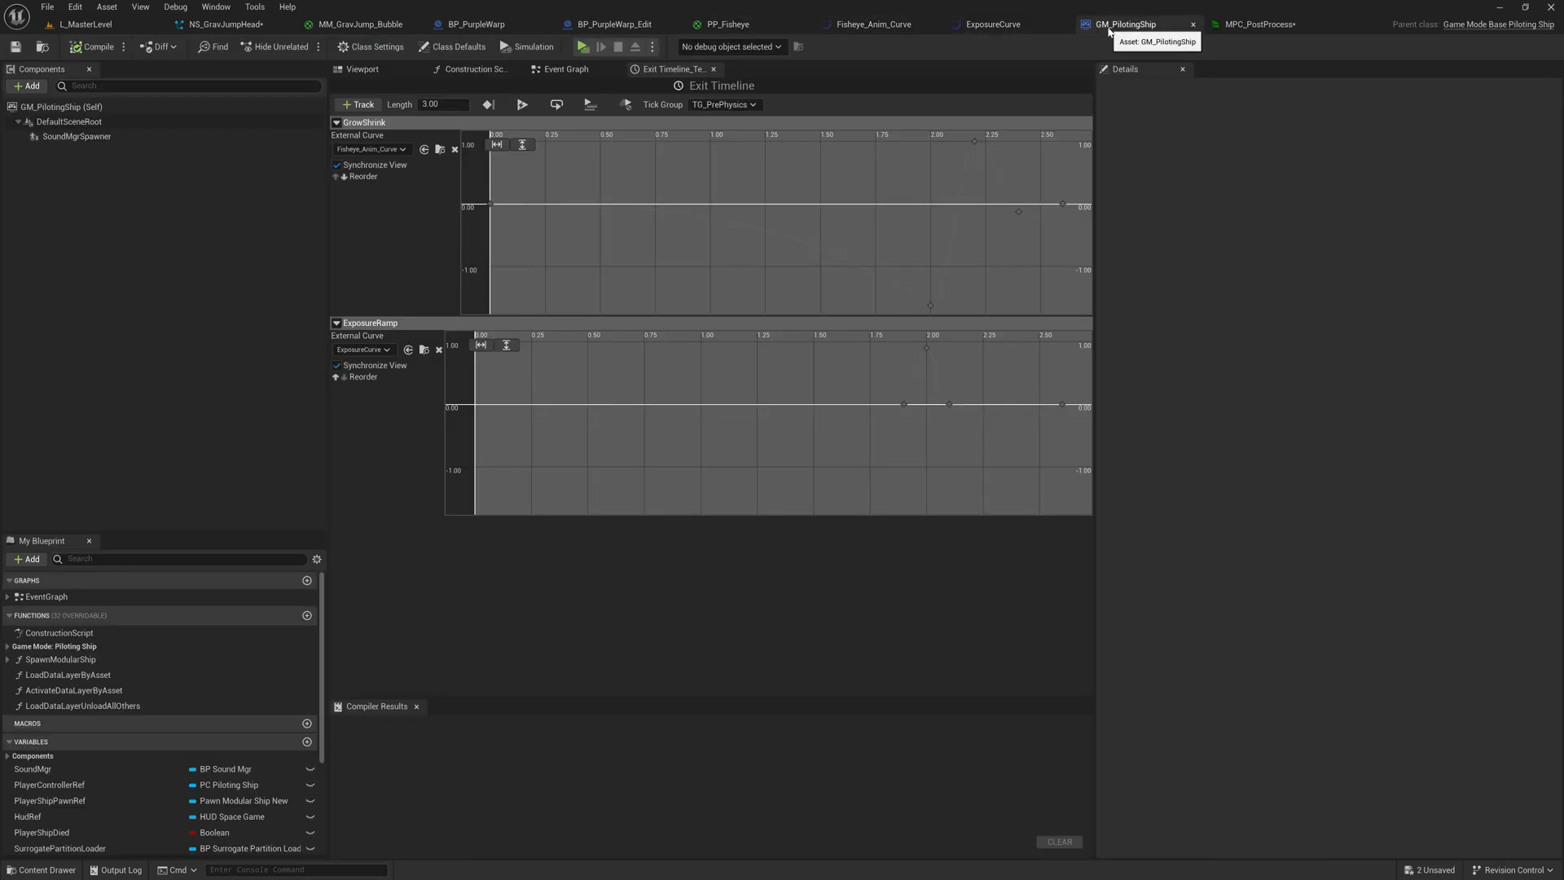
click(565, 68)
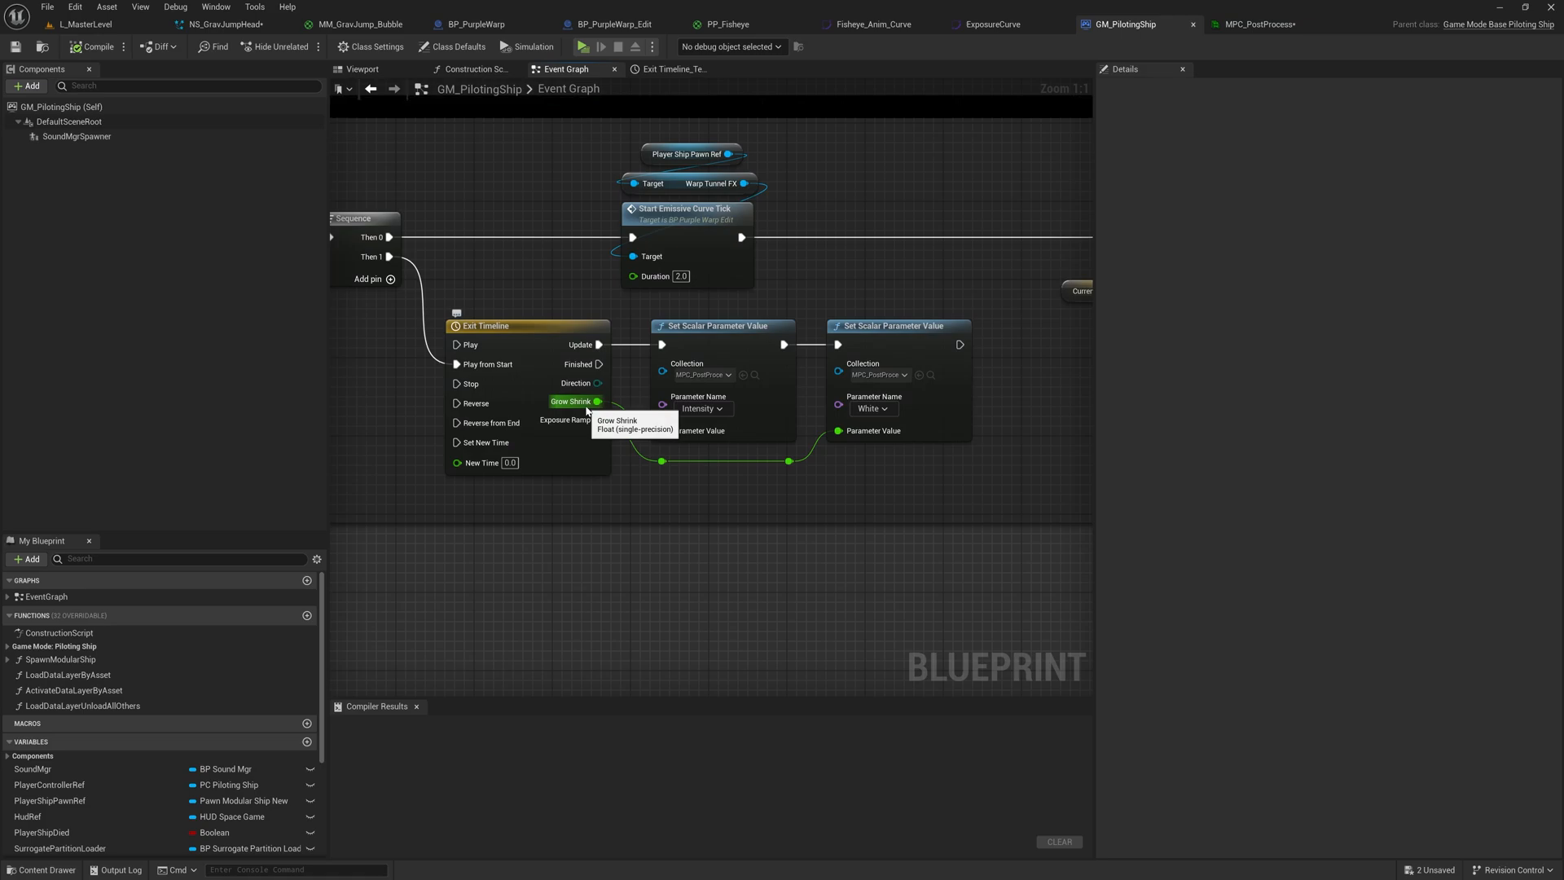
mouse_move(594, 405)
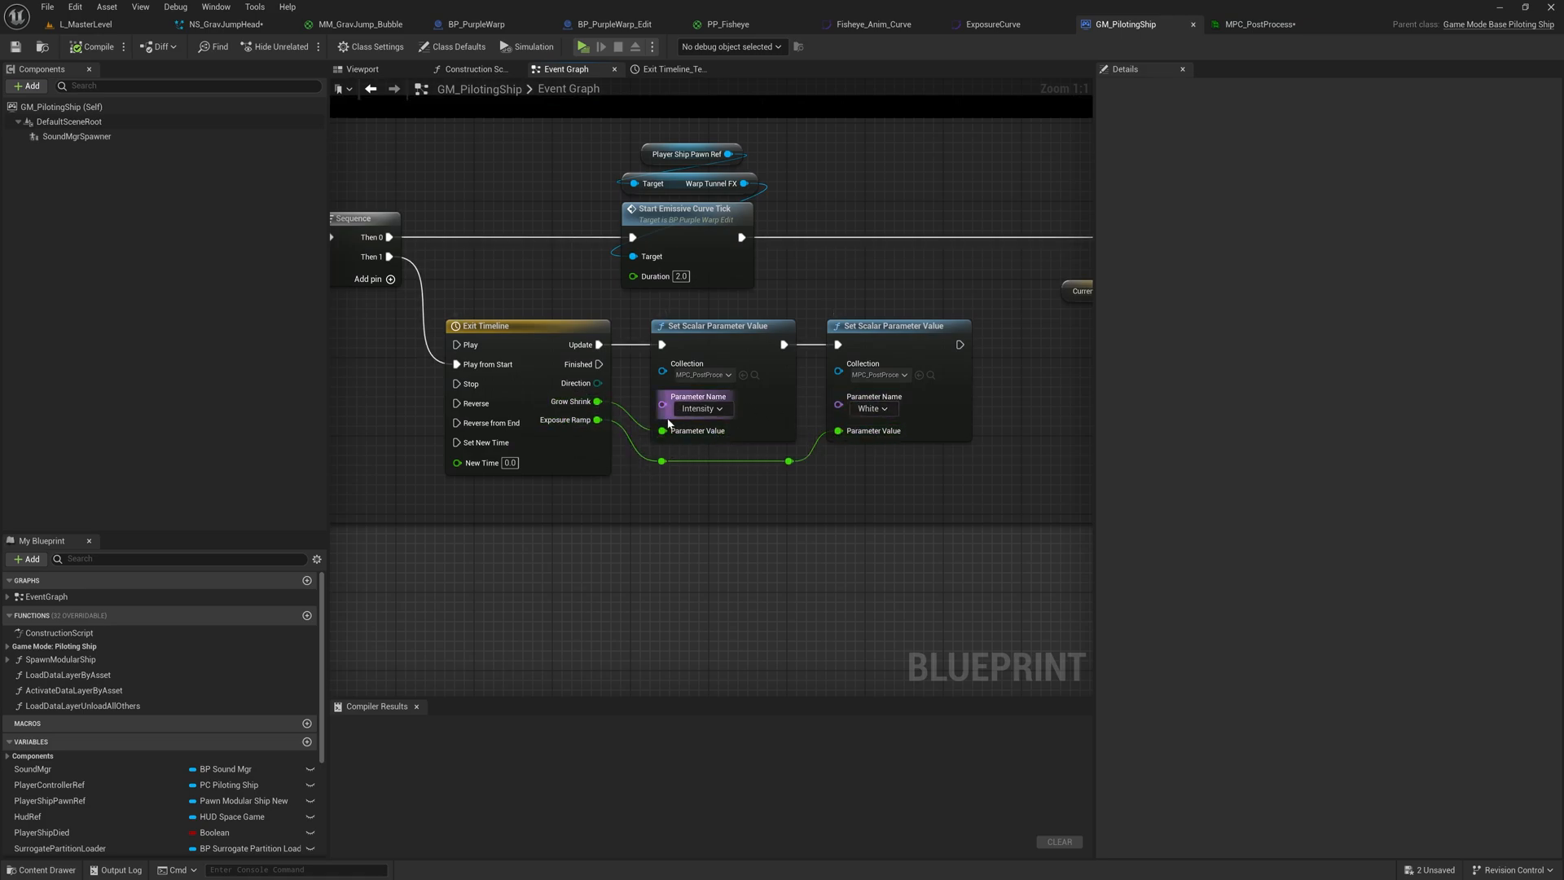
click(586, 46)
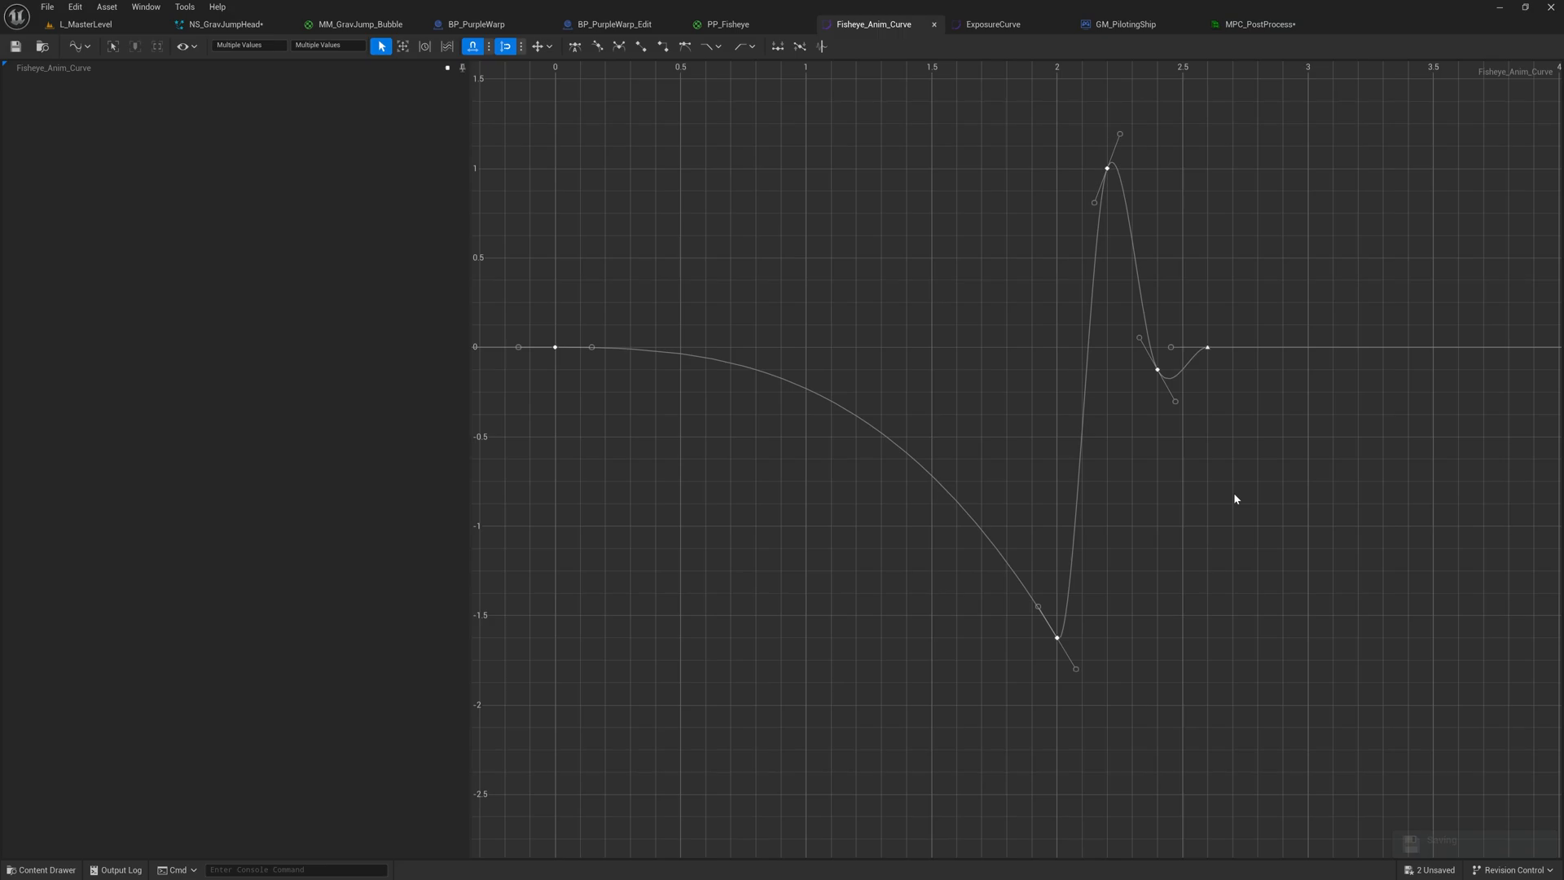
mouse_move(1102, 170)
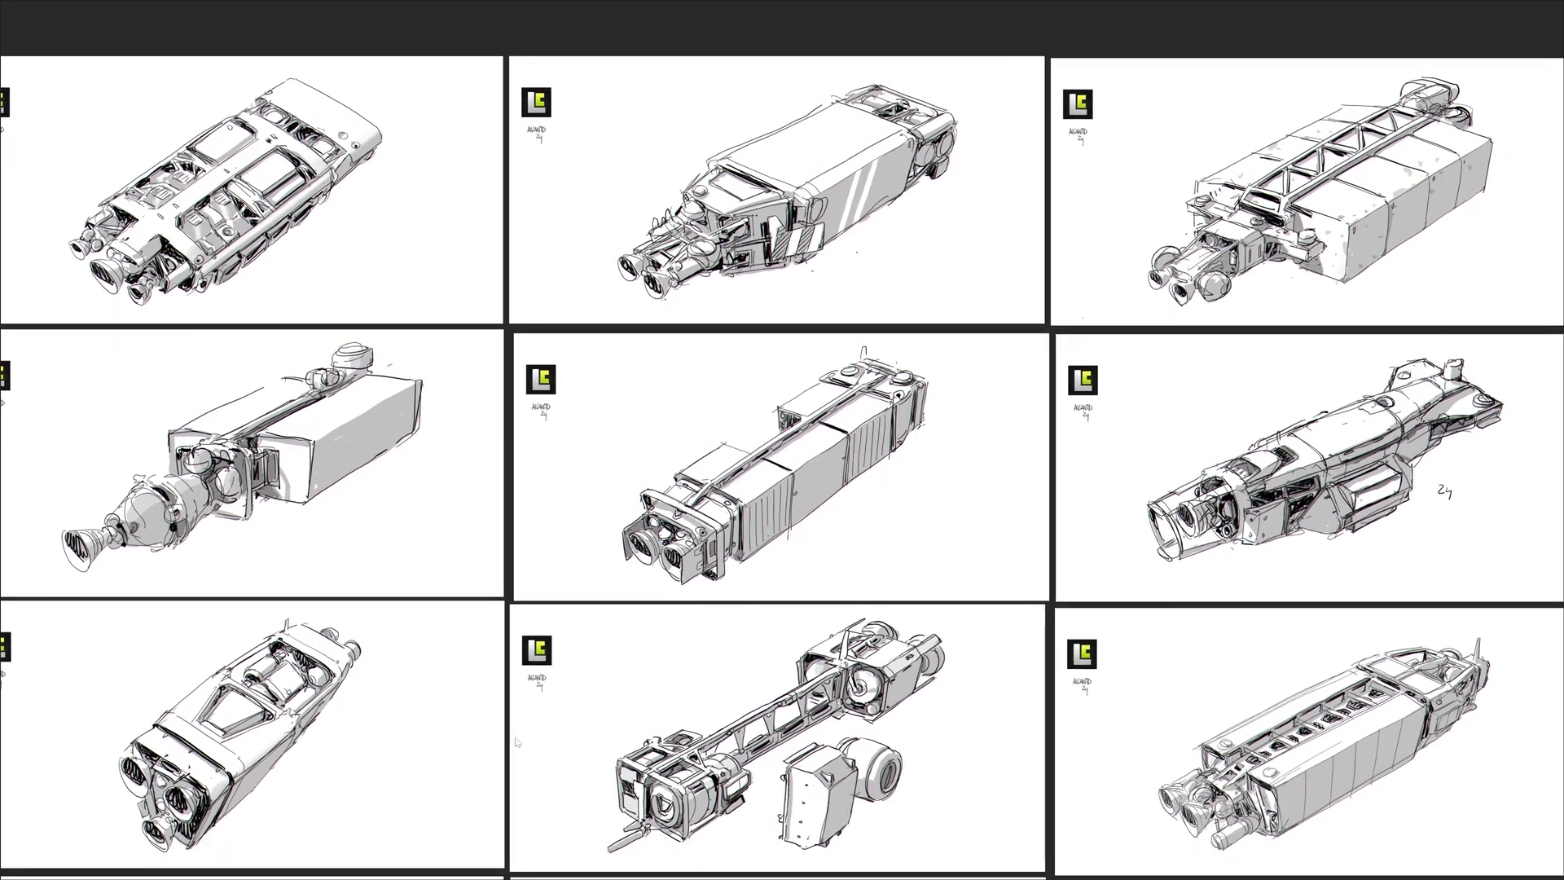
Step: Scroll down through the sheet of engine-heavy spaceship concept sketches
scroll(down, 3)
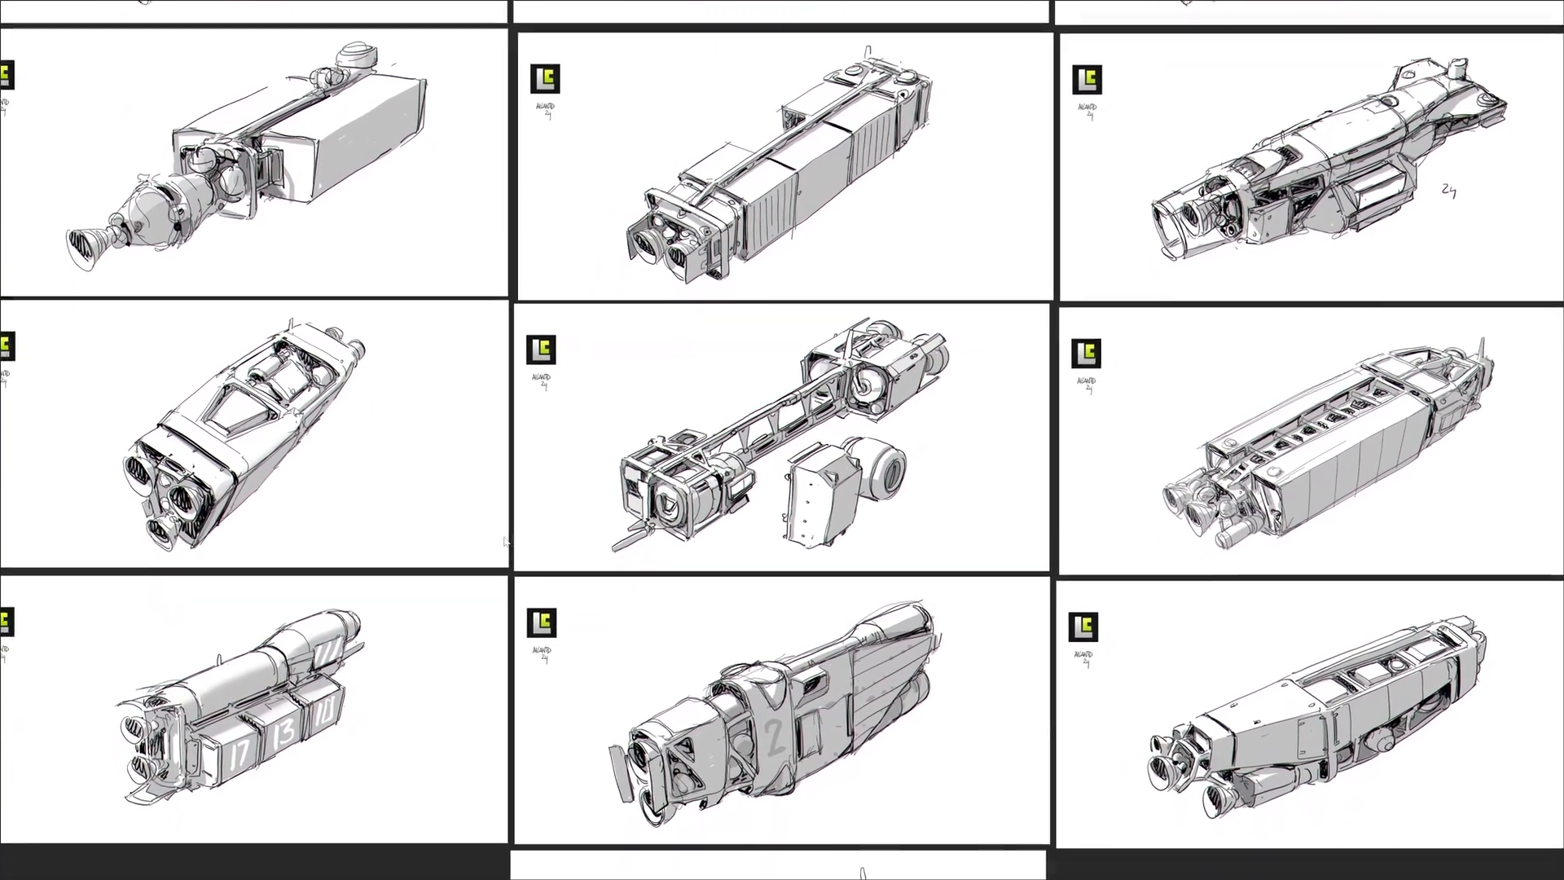